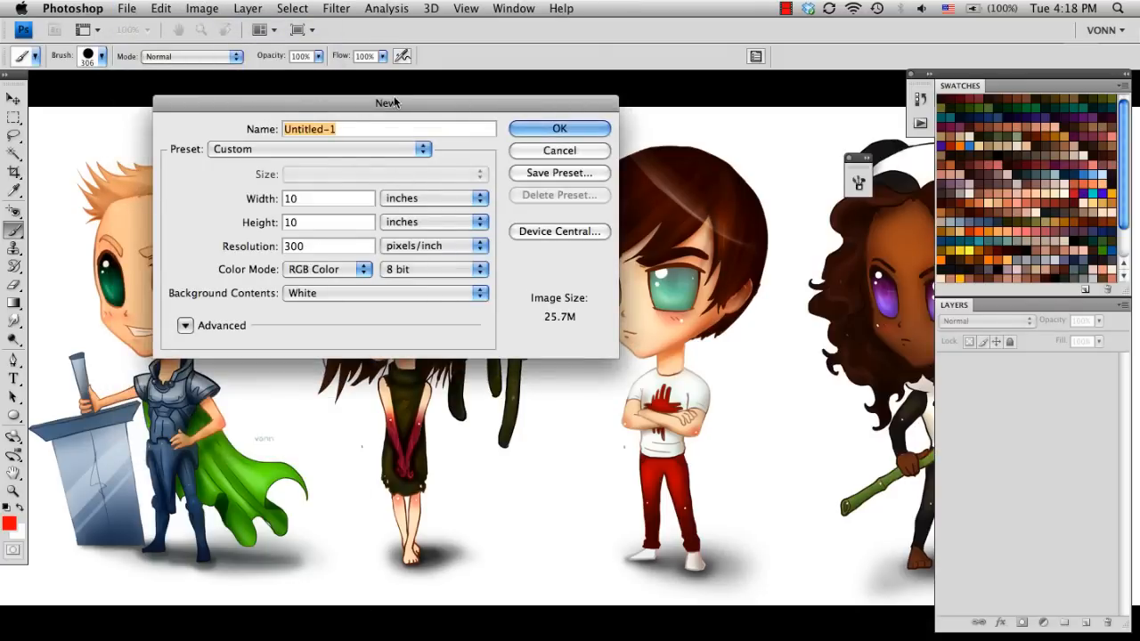
Create a new white 10 × 10 inch, 300 ppi document named 'Rose'.
type("Rose")
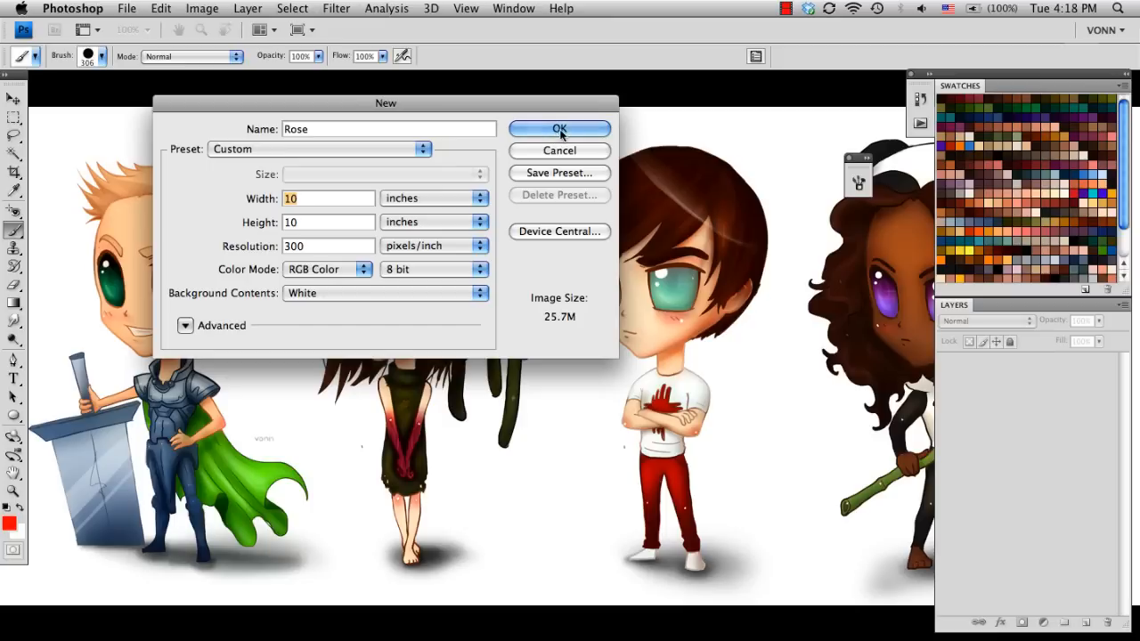
left_click(560, 128)
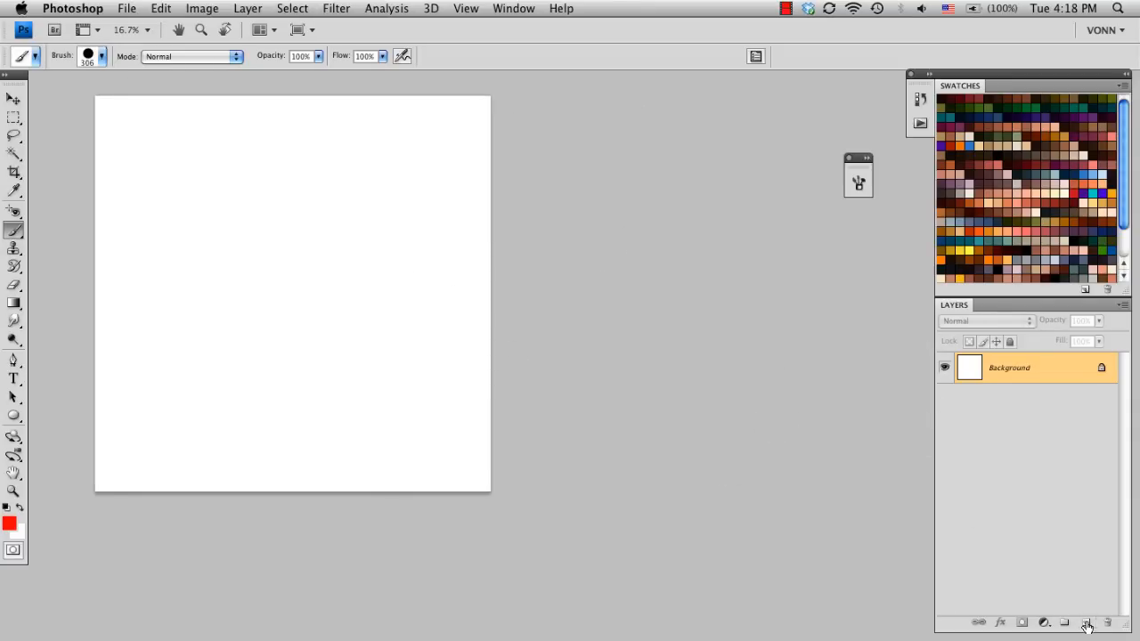
Add an empty layer and choose a hard round brush for painting.
left_click(1087, 623)
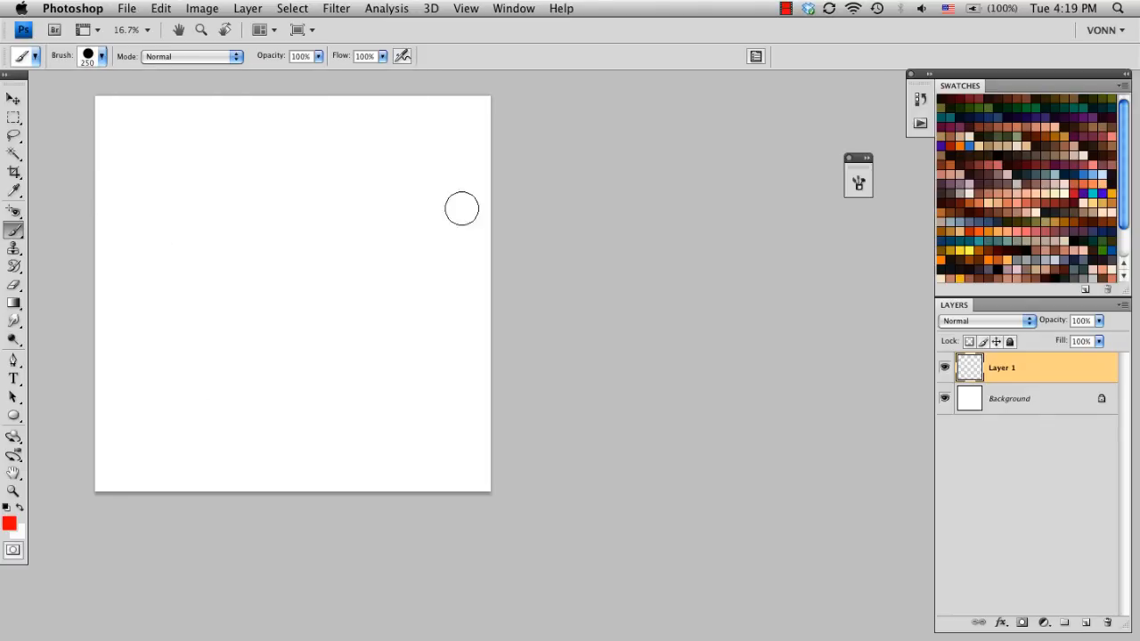
left_click(858, 181)
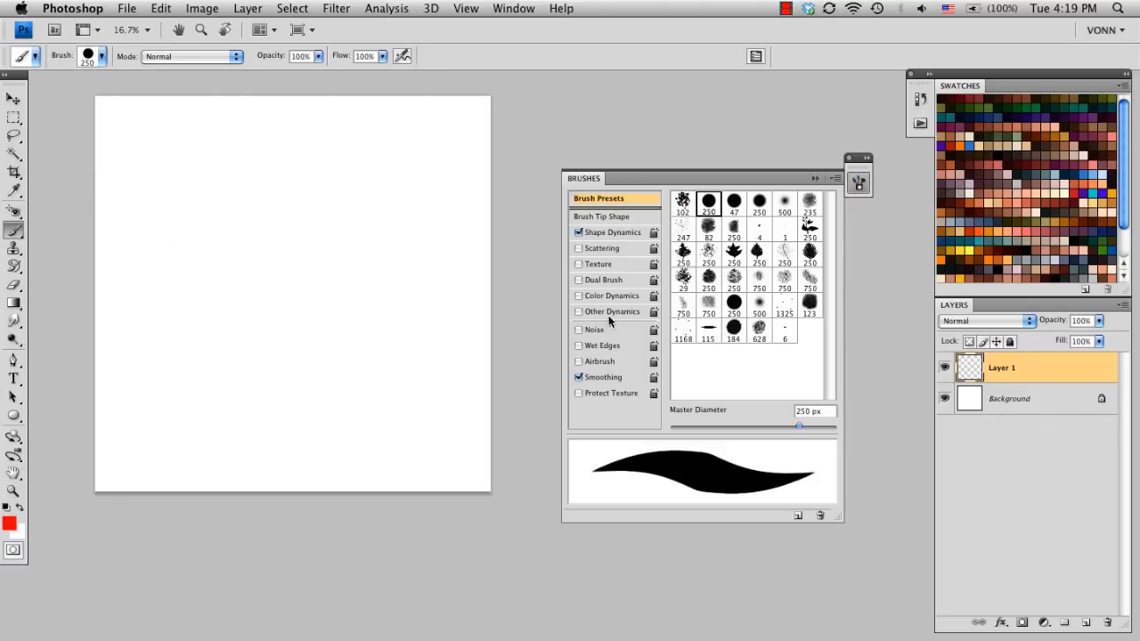
left_click(235, 178)
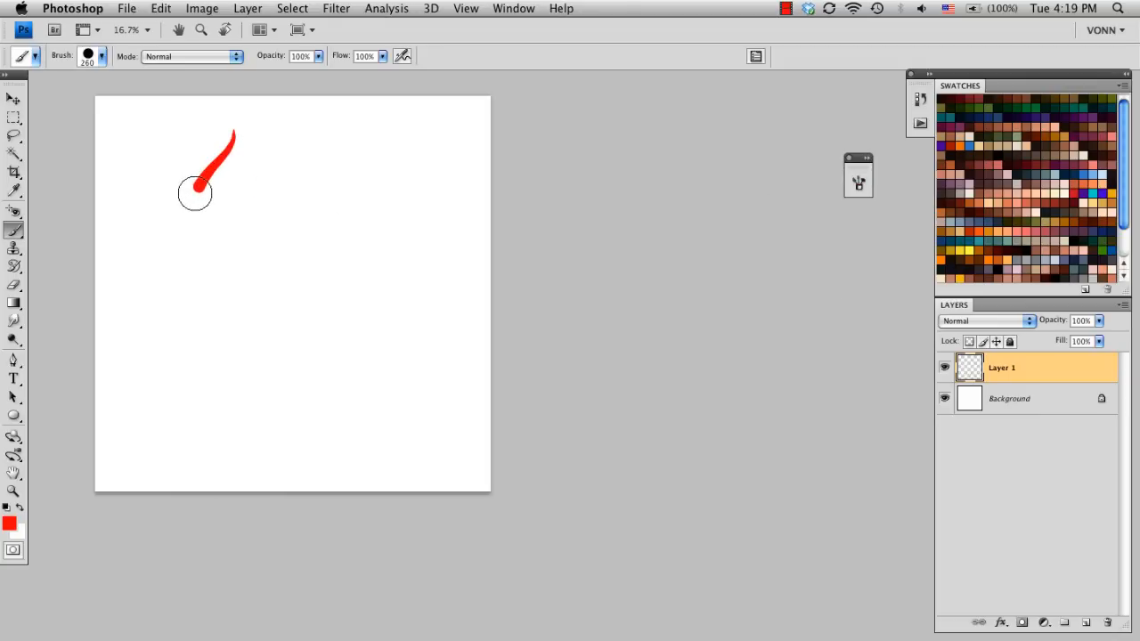
Paint and fill a red petal outline with a pointed tip in the upper left.
left_click_drag(196, 192, 235, 135)
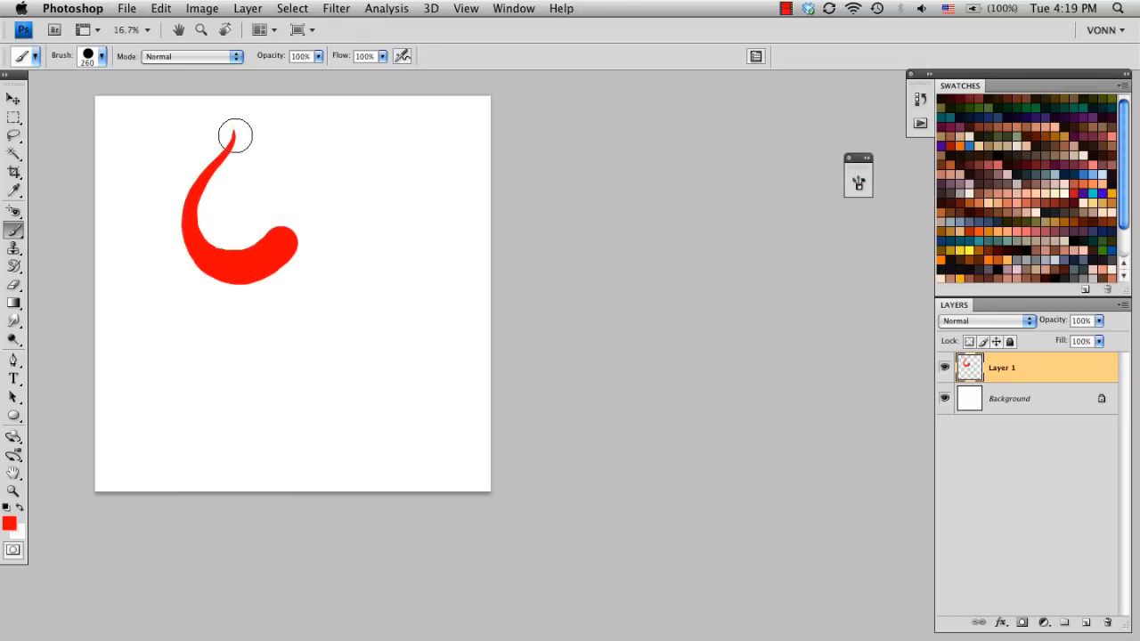
left_click(267, 142)
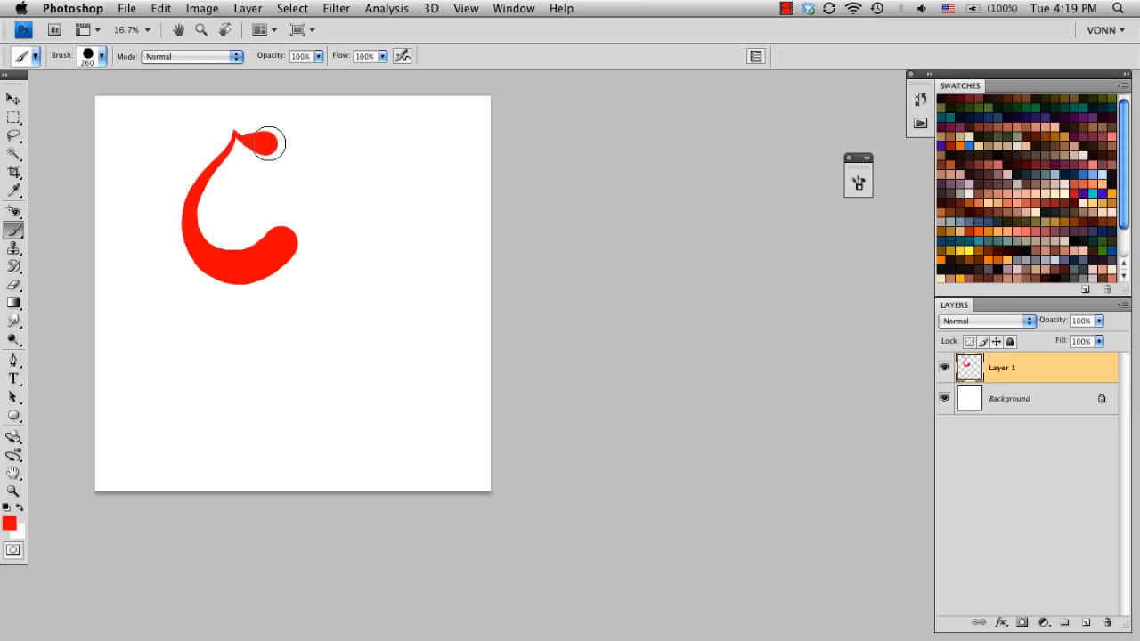
left_click_drag(267, 142, 292, 151)
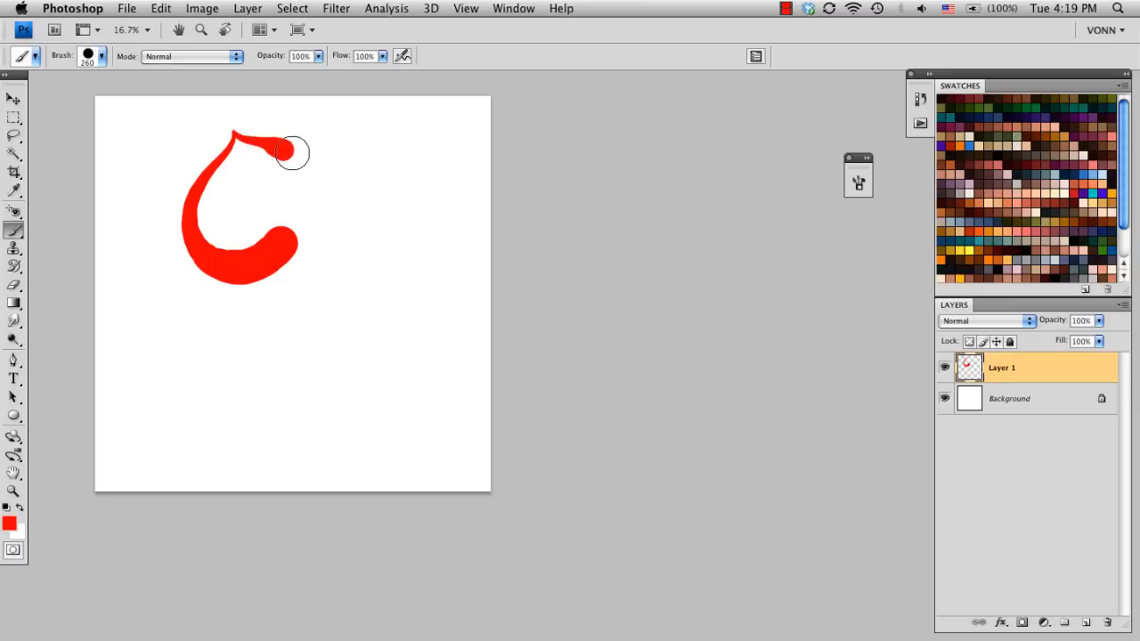
left_click_drag(292, 153, 240, 146)
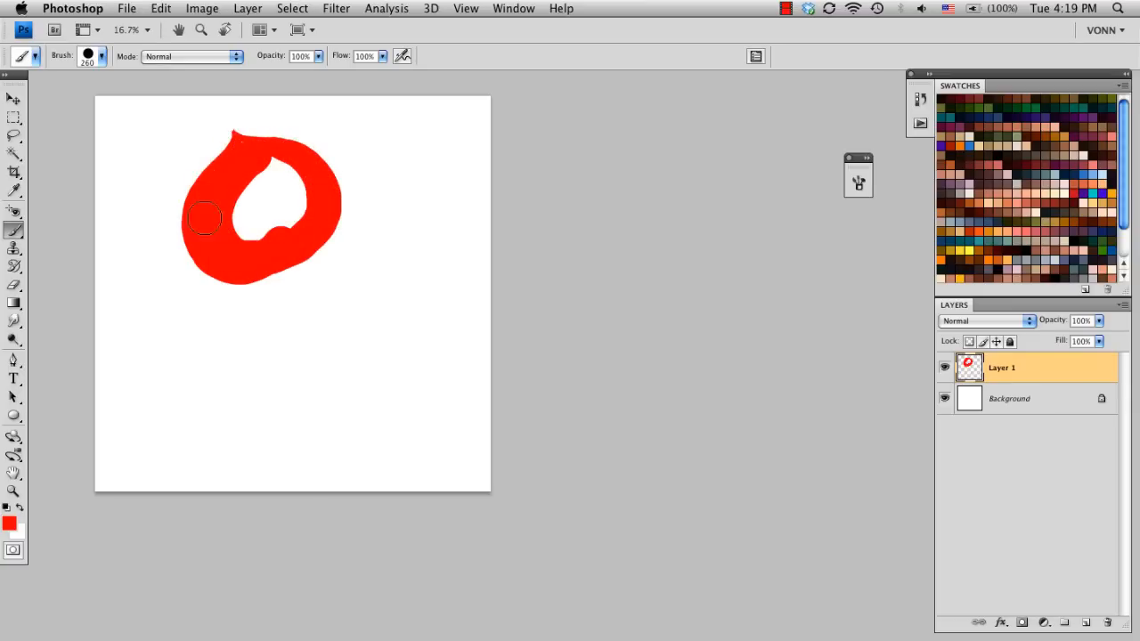
left_click_drag(203, 218, 240, 146)
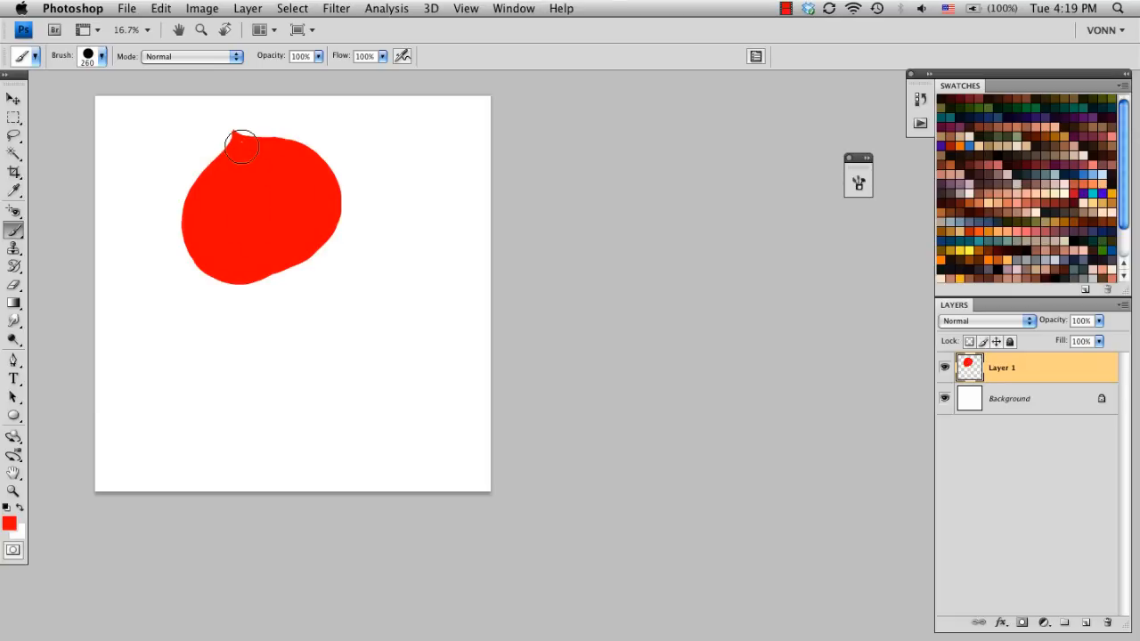
mouse_move(235, 139)
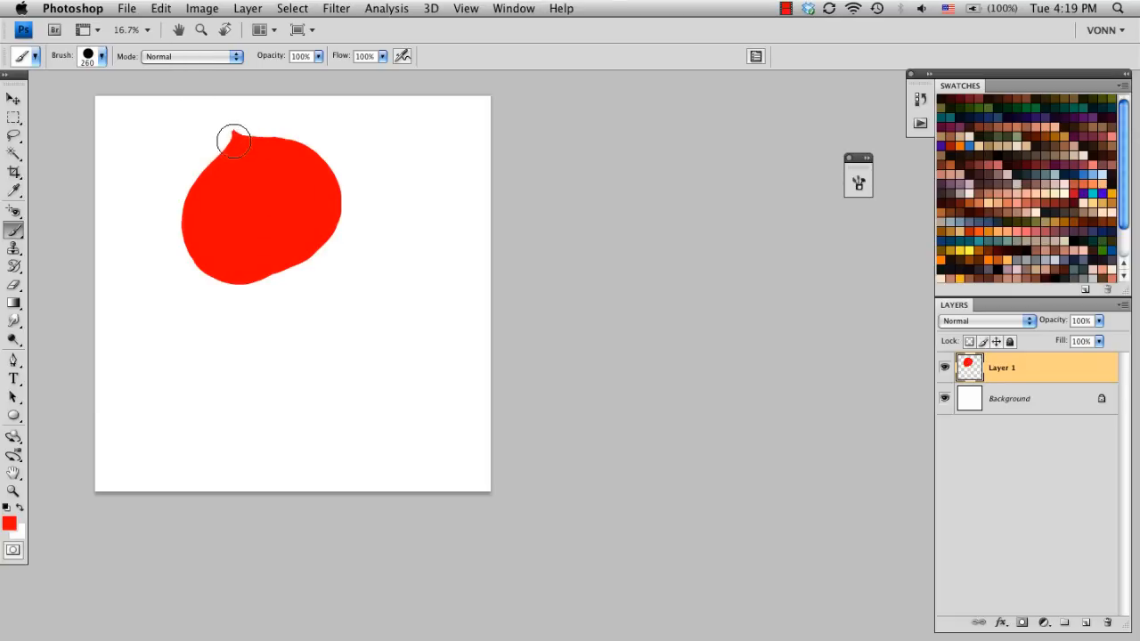
Reshape the petal's pointed tip and round out its right and lower edges.
left_click_drag(235, 141, 292, 146)
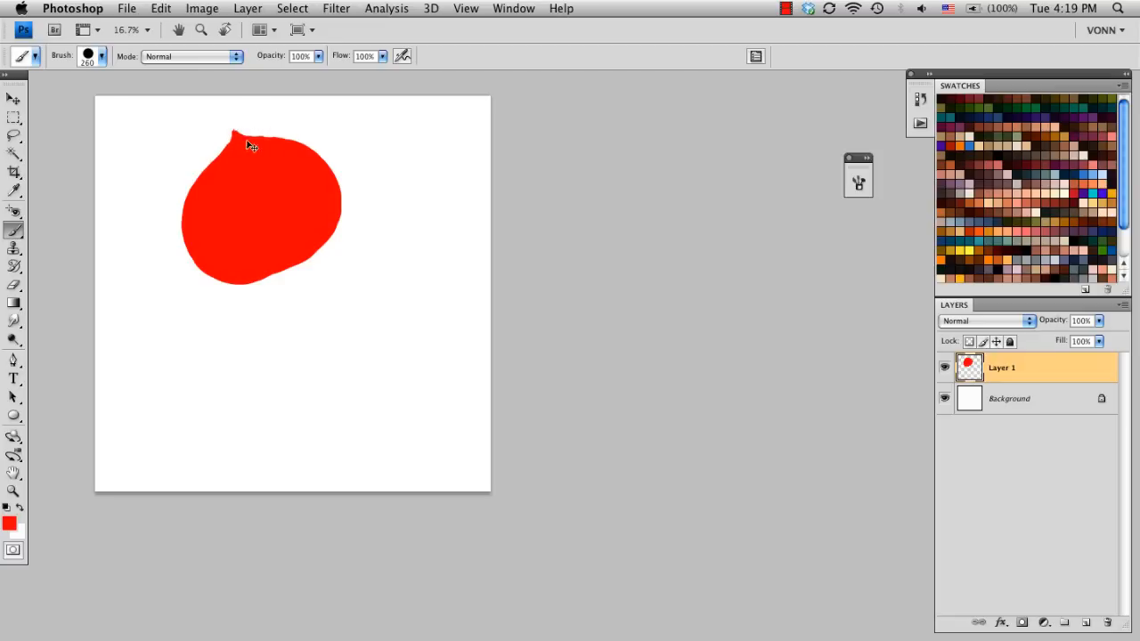
left_click_drag(245, 142, 336, 221)
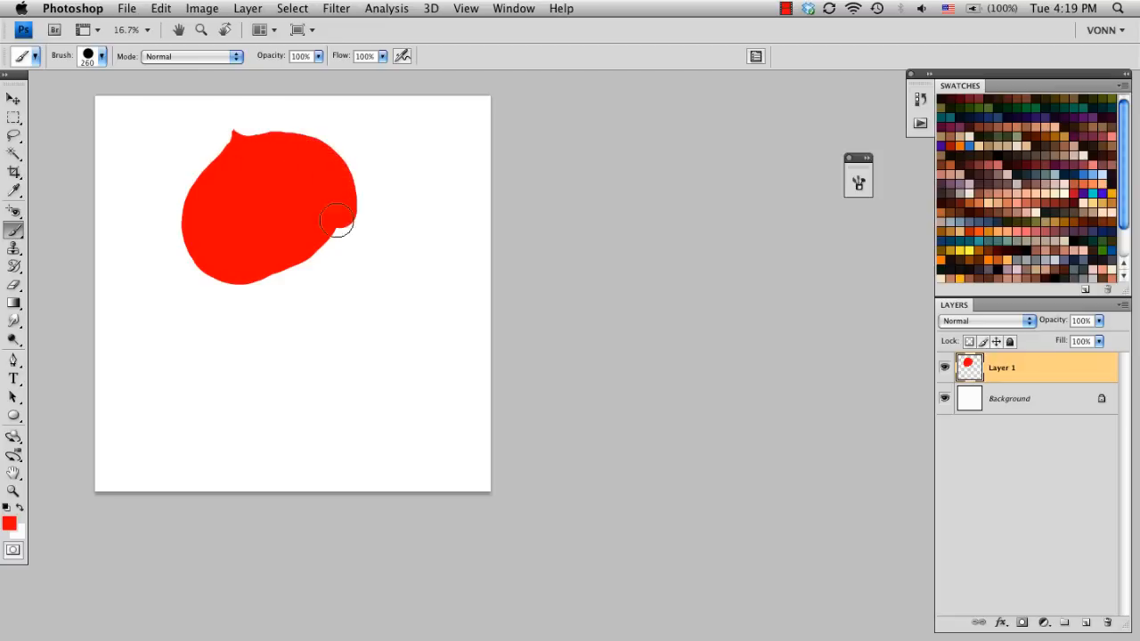
left_click_drag(336, 221, 266, 274)
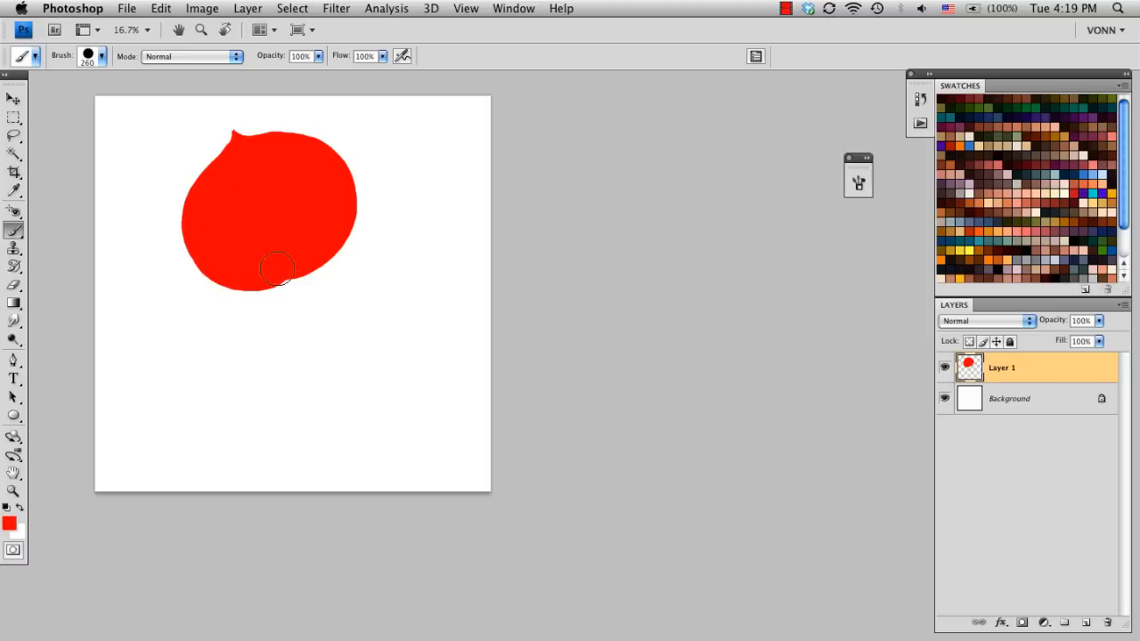
mouse_move(439, 292)
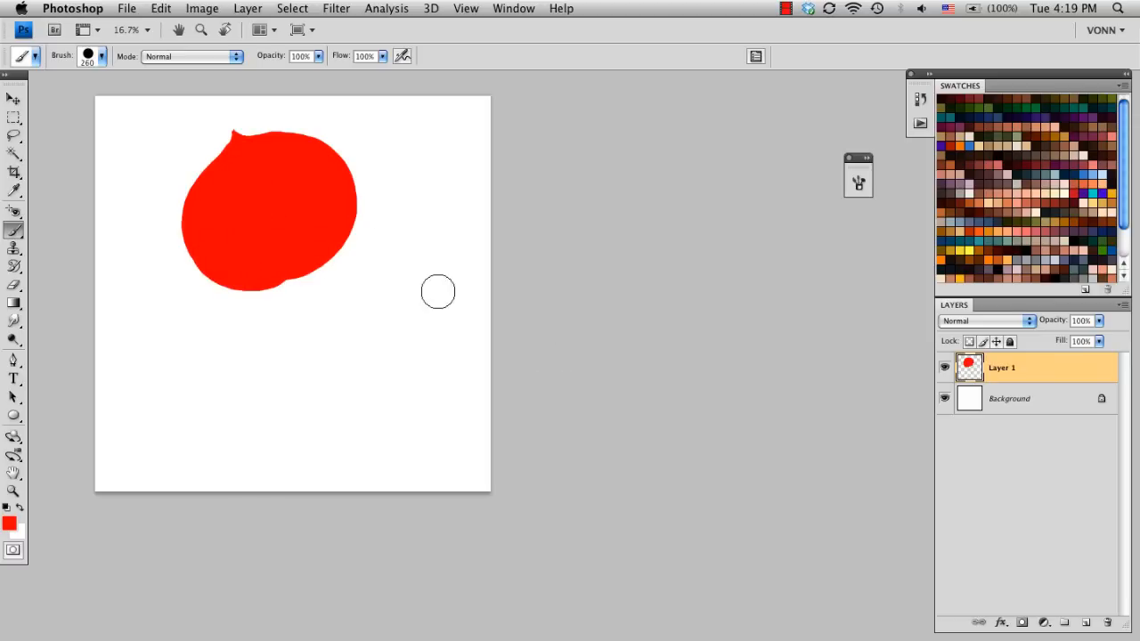
mouse_move(196, 135)
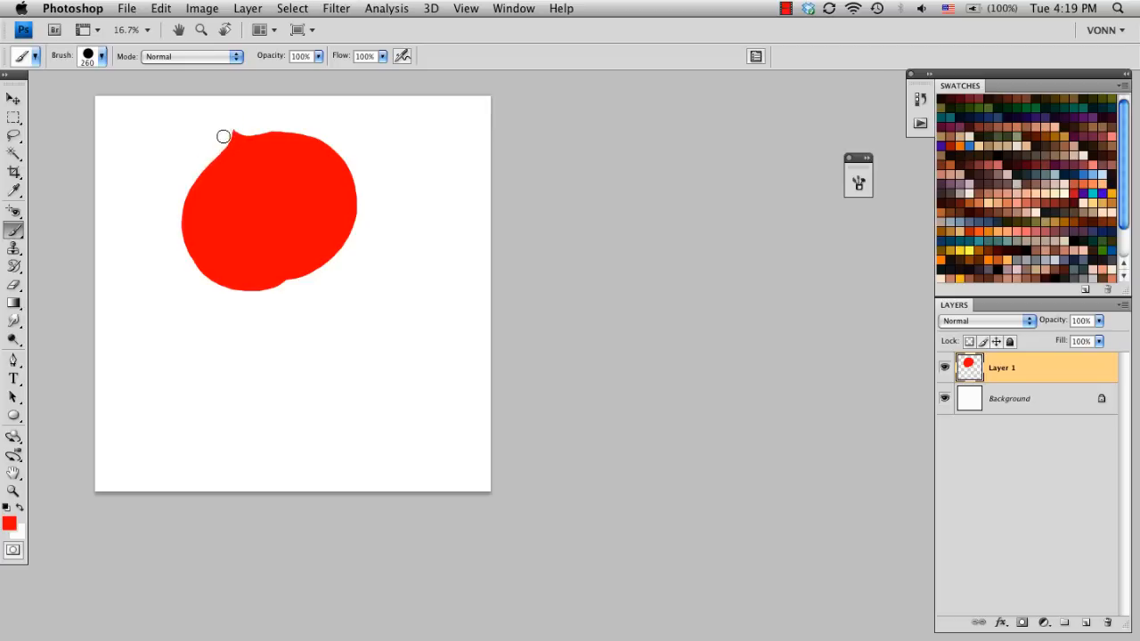
mouse_move(244, 125)
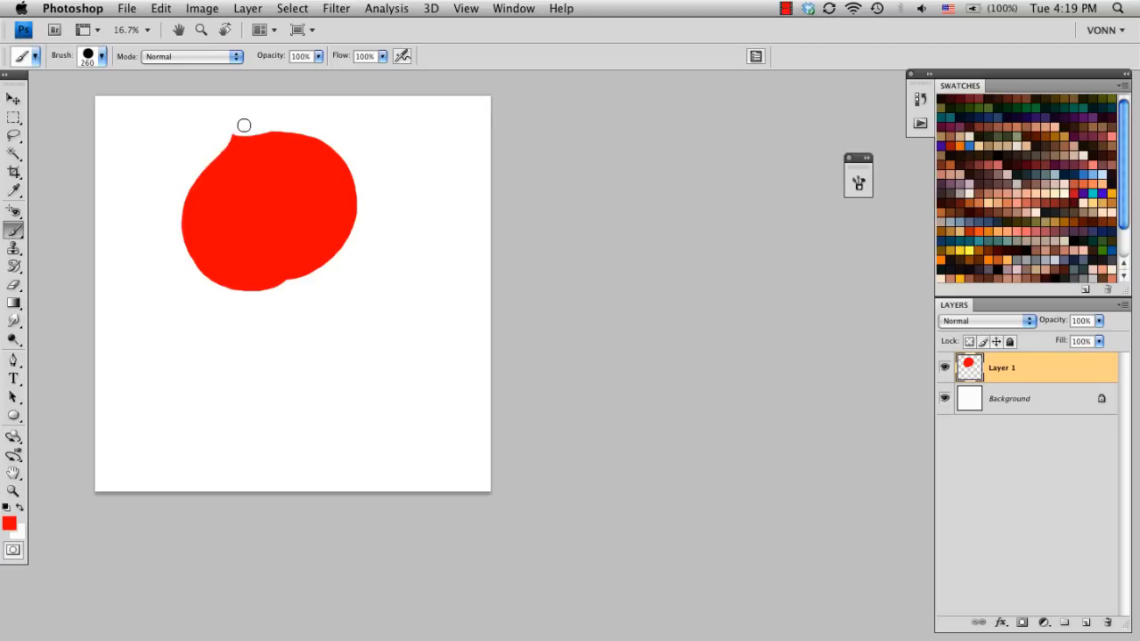
mouse_move(887, 410)
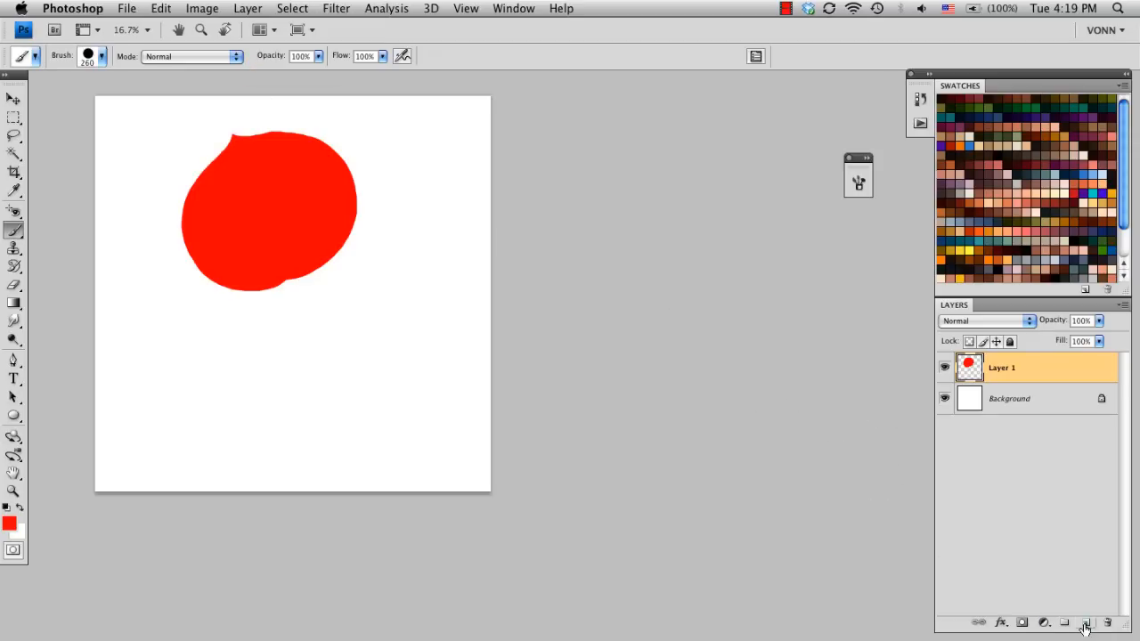
Add a layer above the petal with a mask limited to the petal's shape.
left_click(1086, 623)
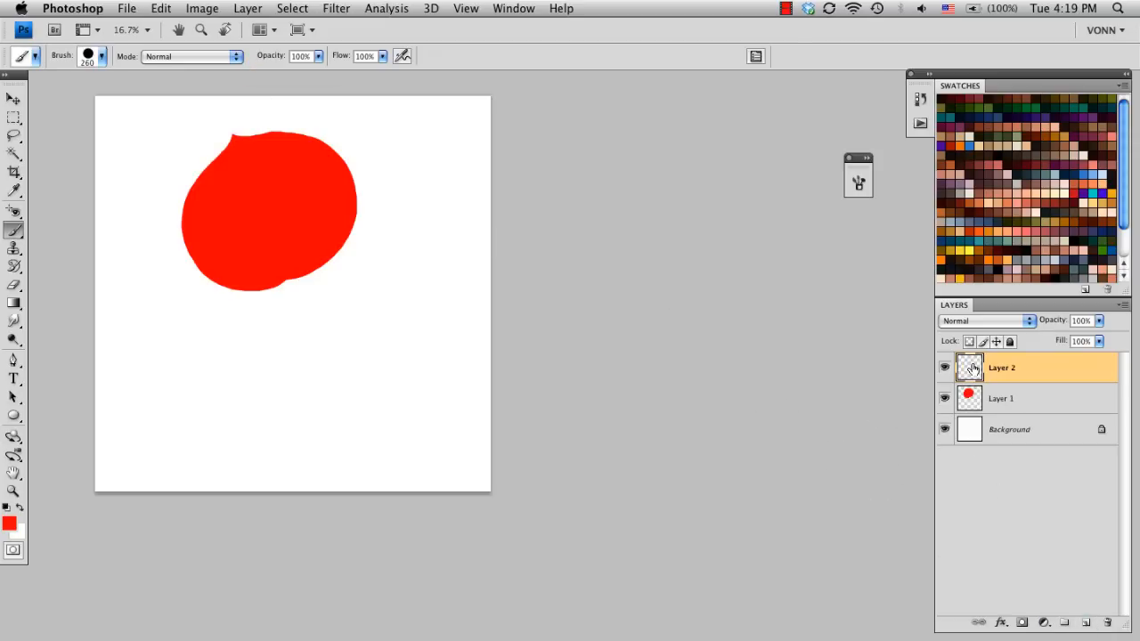
mouse_move(323, 159)
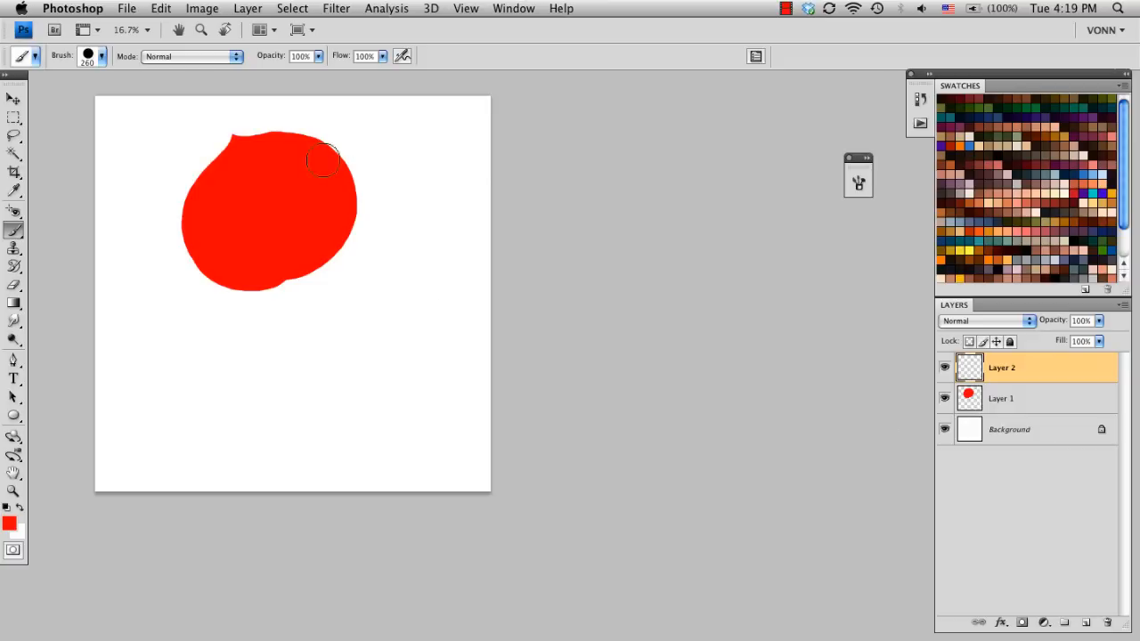
mouse_move(757, 360)
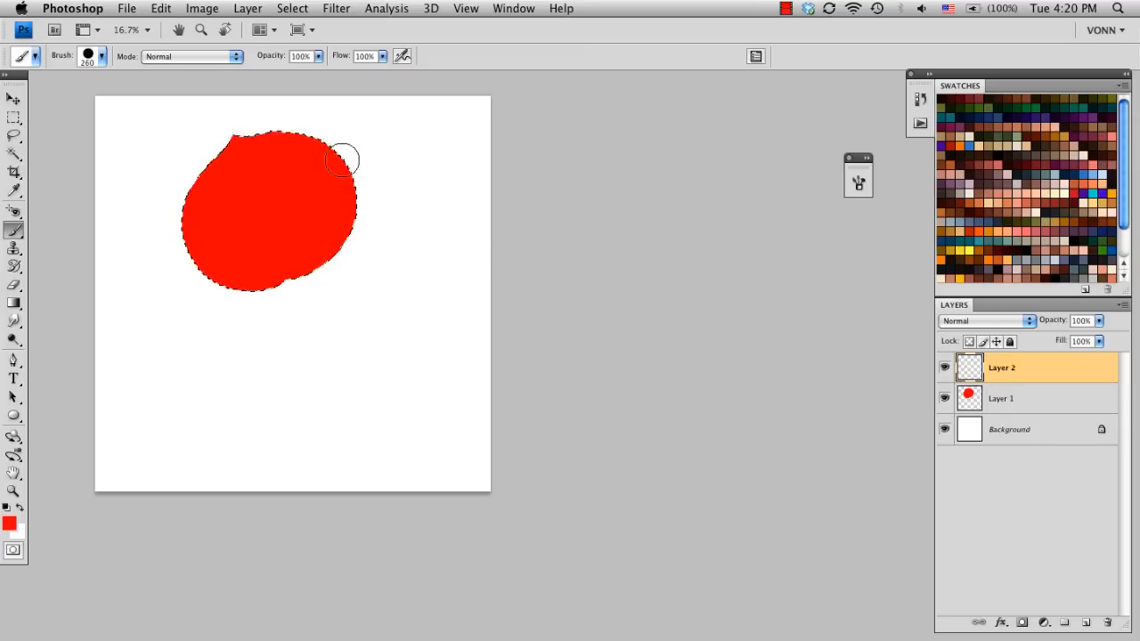
mouse_move(497, 241)
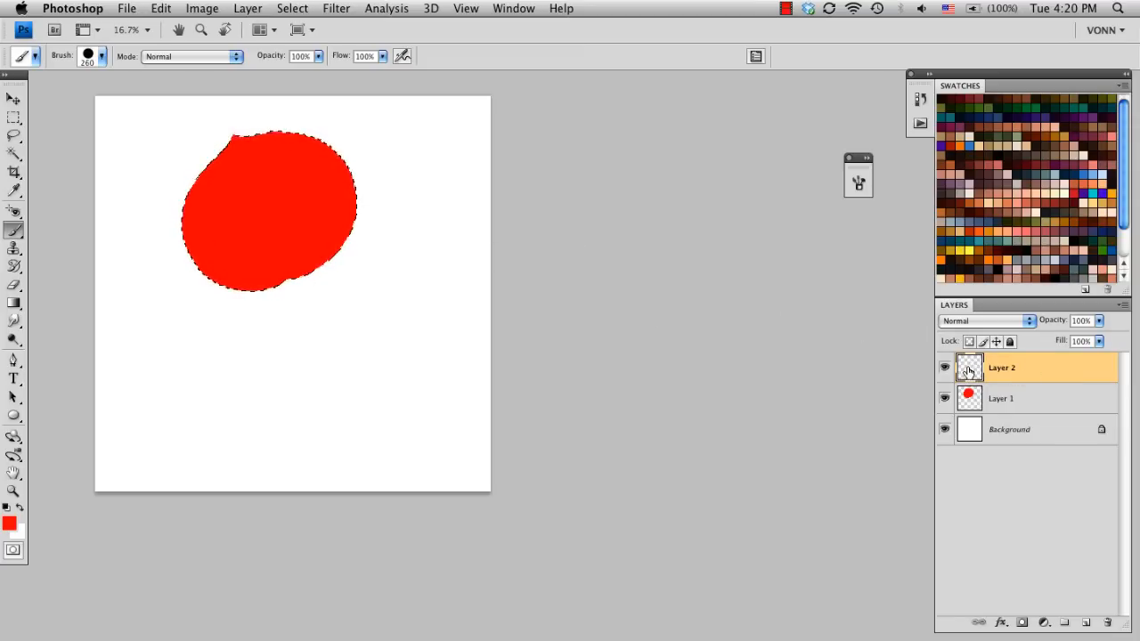
left_click(1023, 624)
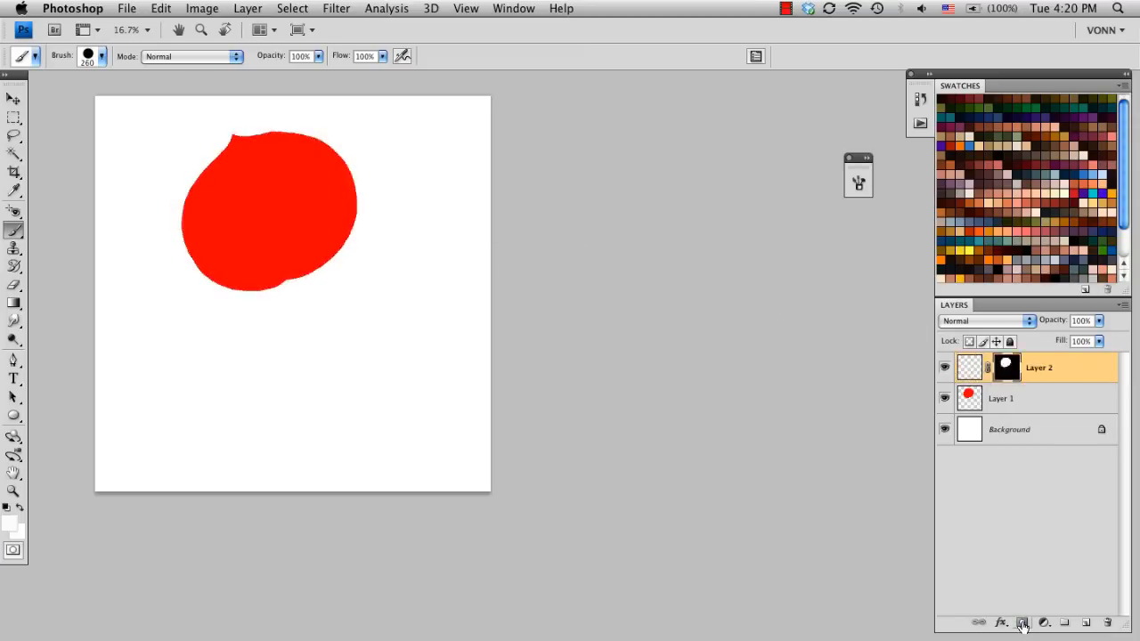
left_click(1007, 367)
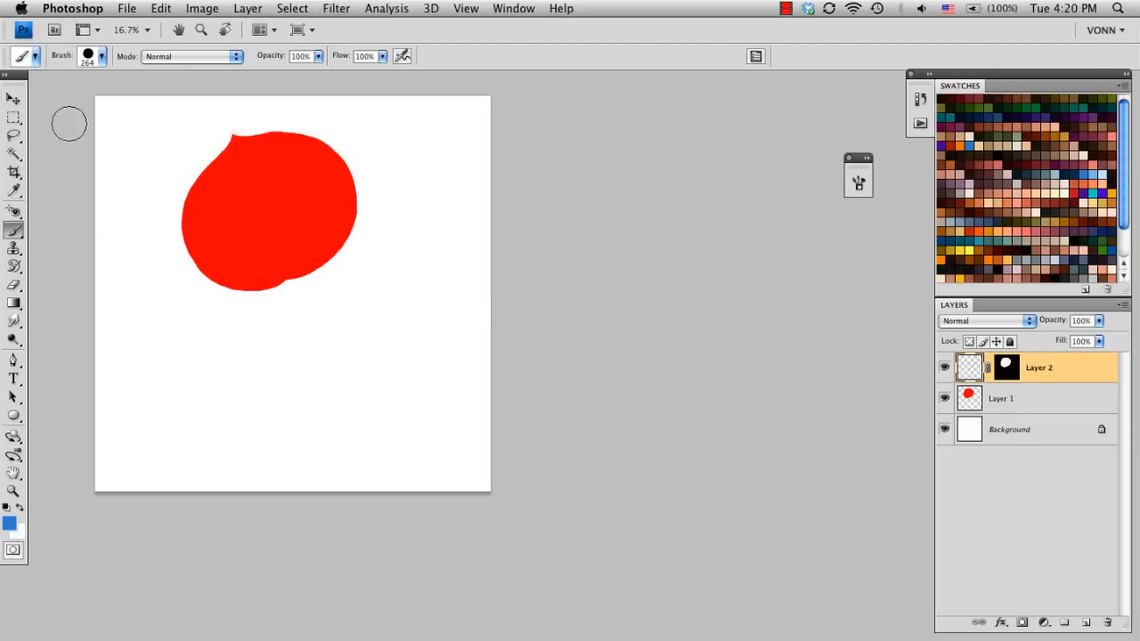
Set the foreground colour to a dark red for shading the petal.
left_click(89, 55)
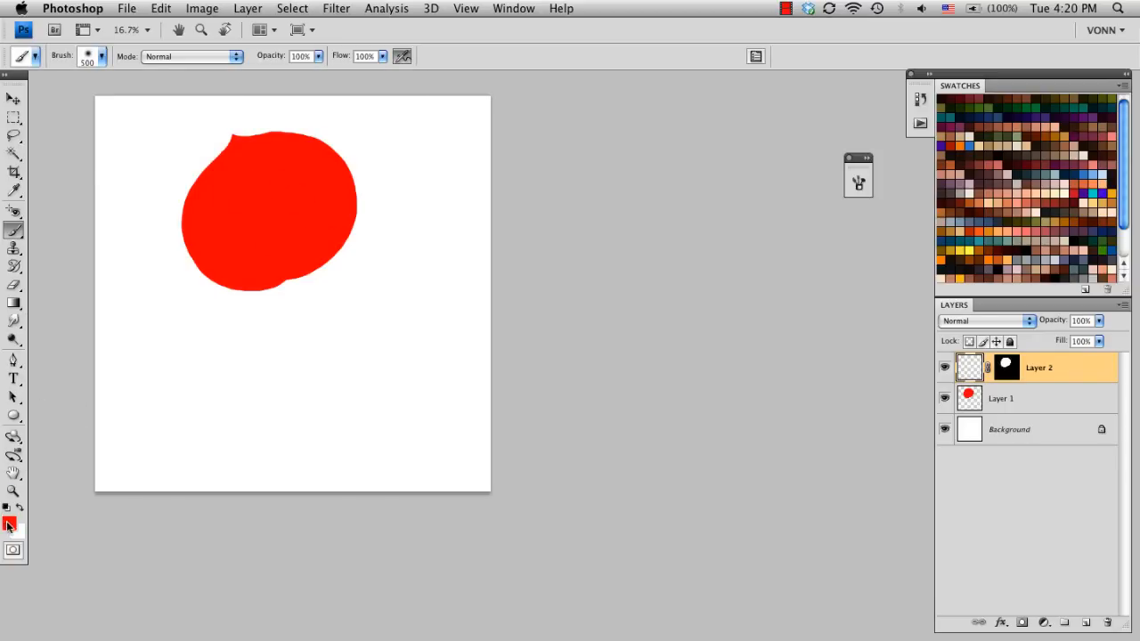
mouse_move(21, 506)
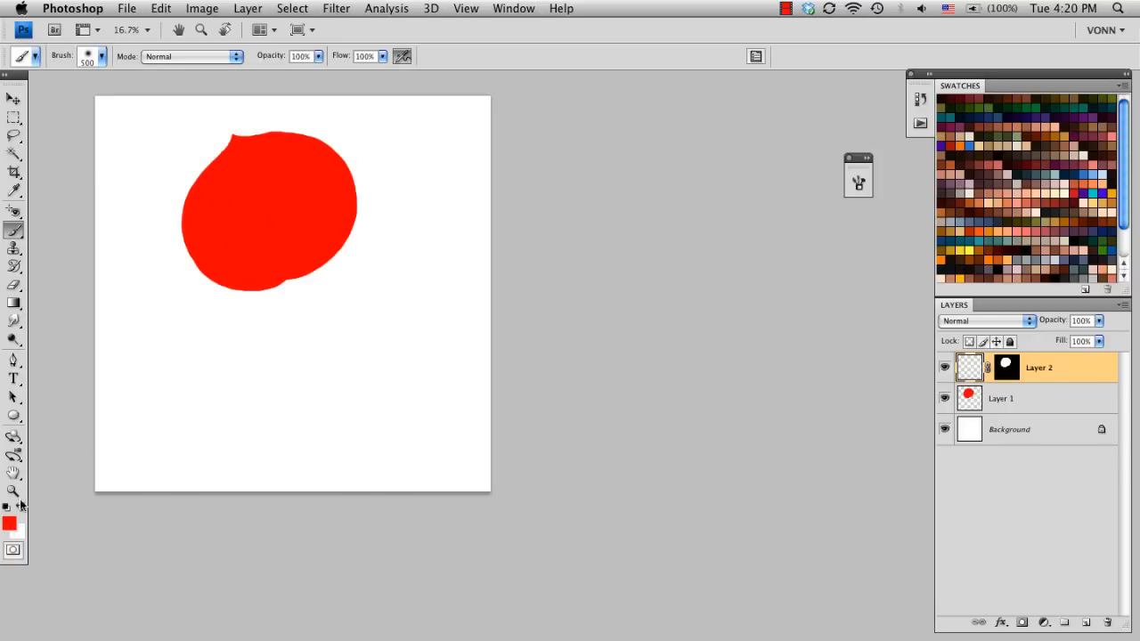
left_click(9, 524)
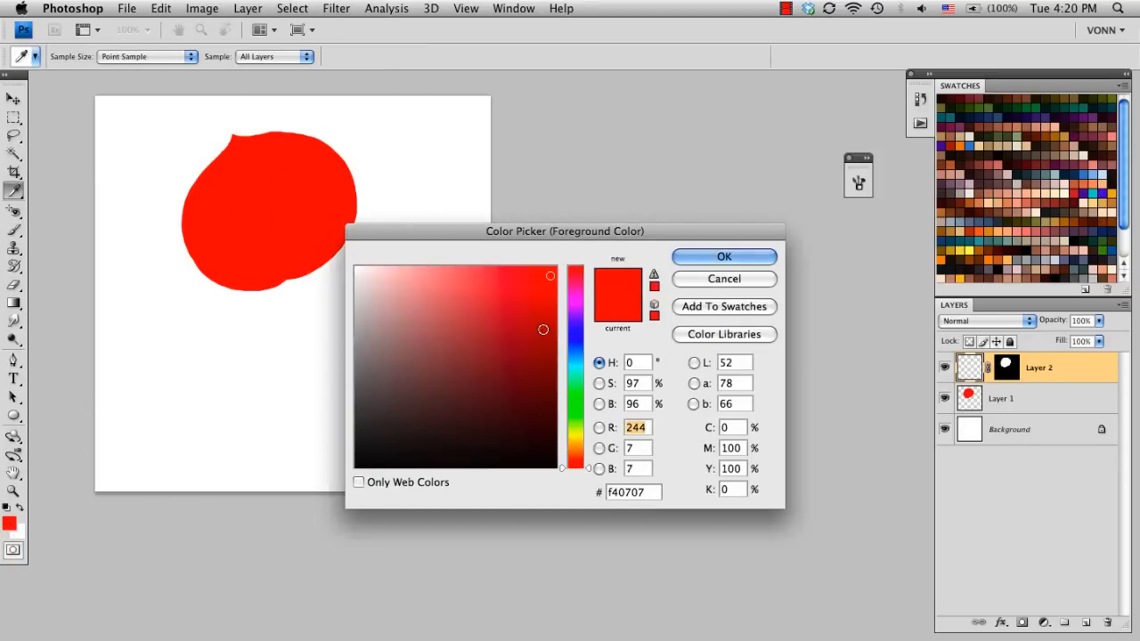
left_click(542, 401)
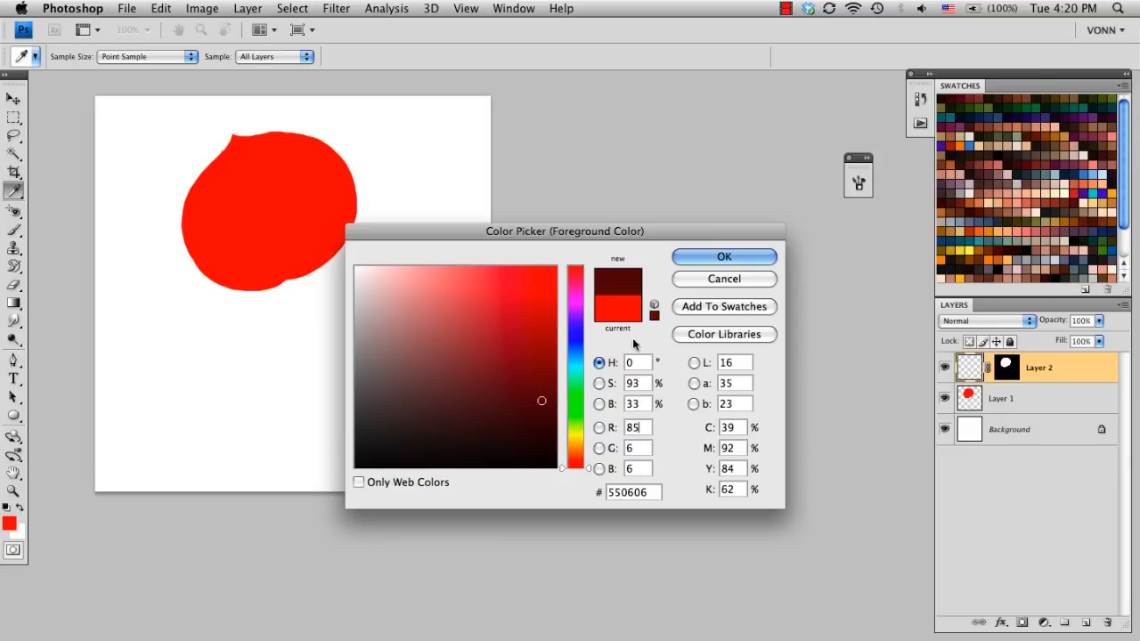
left_click(723, 257)
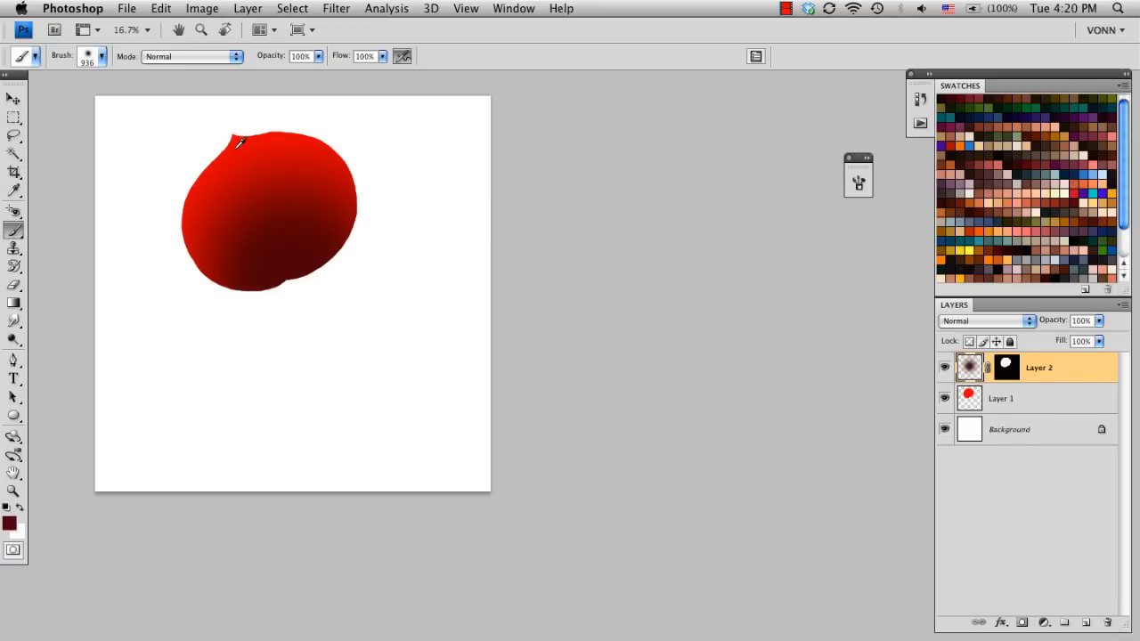
Switch to bright red, highlight the petal's lower left, then arrange duplicated petals into a rose.
left_click(9, 524)
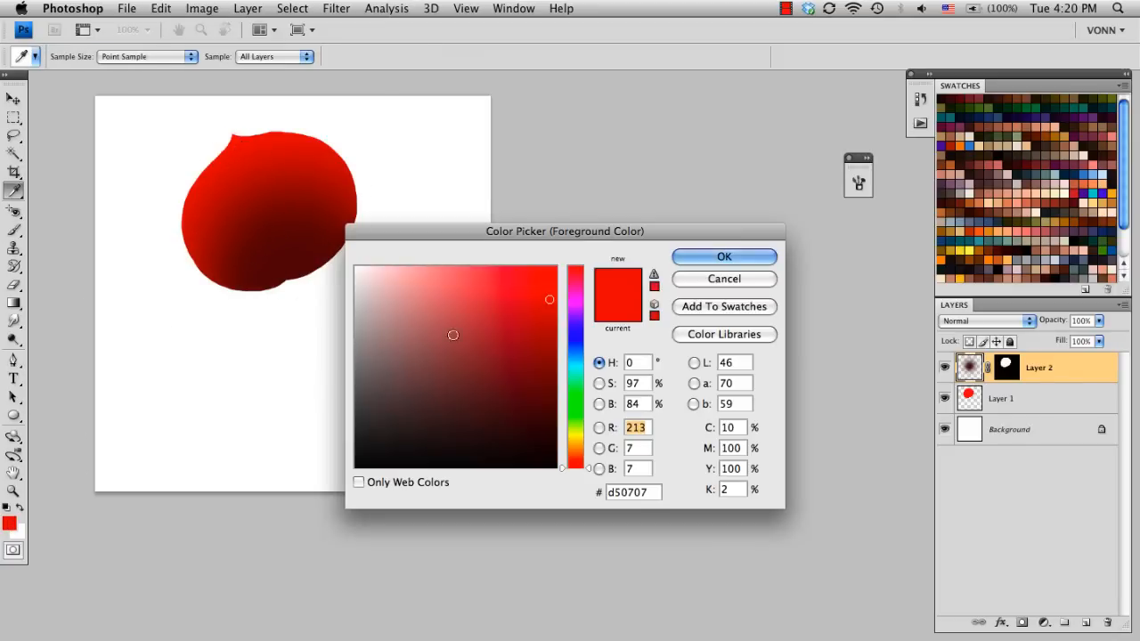
left_click(506, 271)
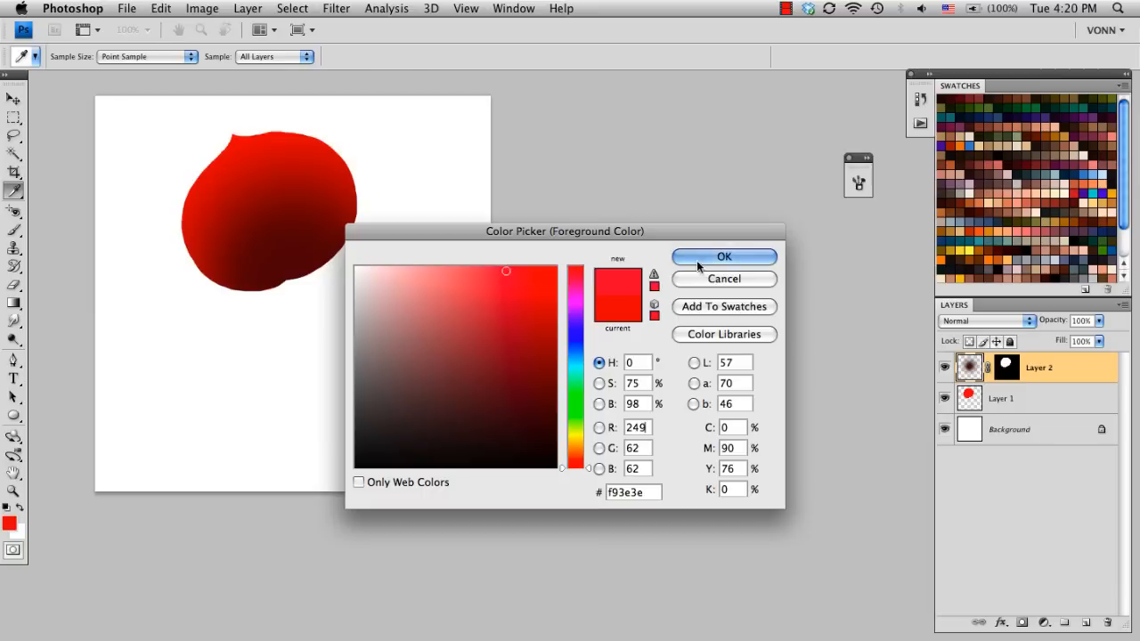
left_click(724, 257)
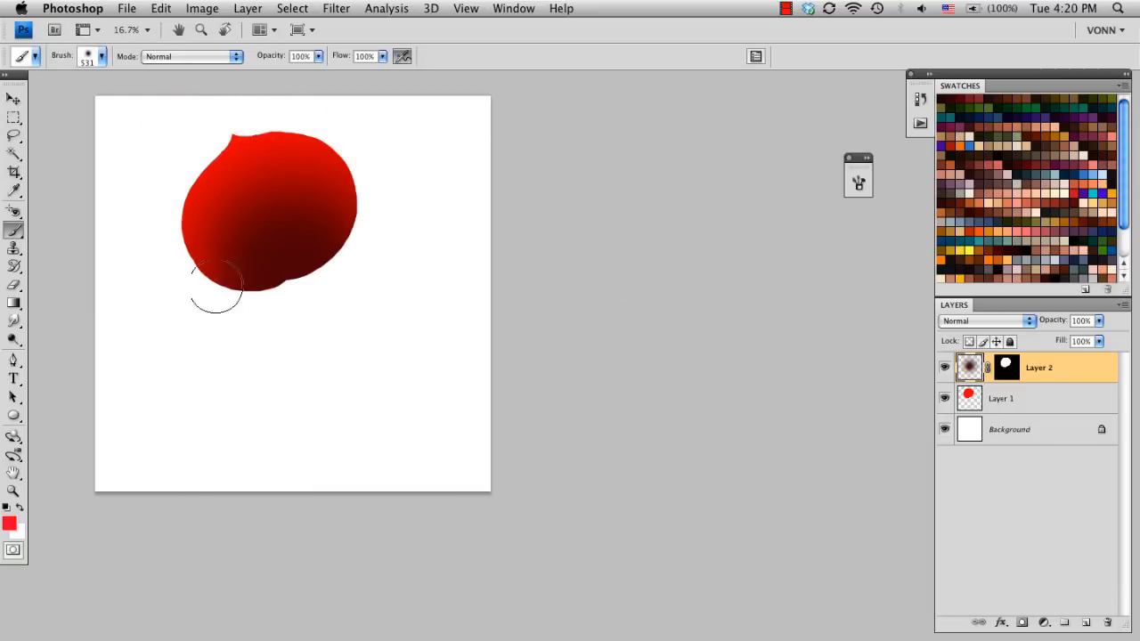
left_click(371, 157)
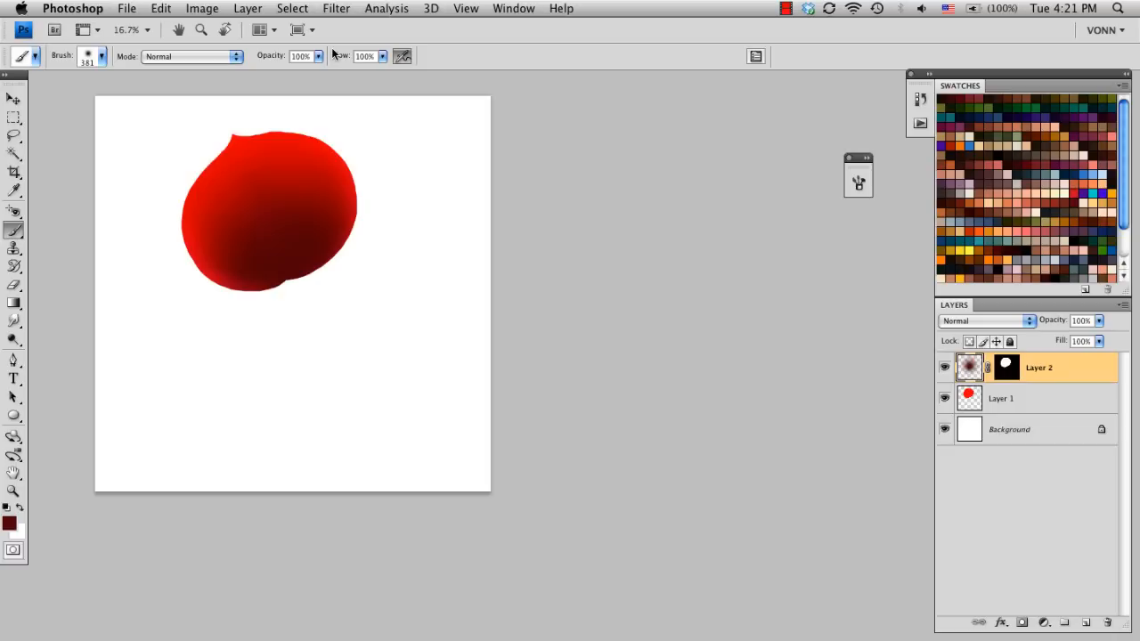
mouse_move(910, 387)
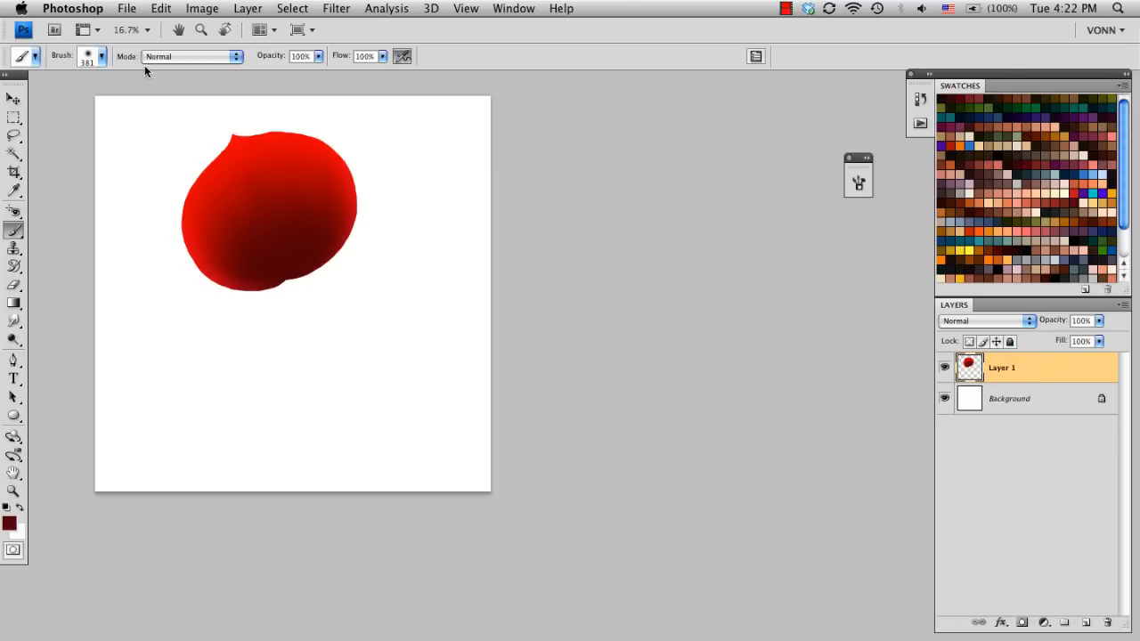
mouse_move(232, 218)
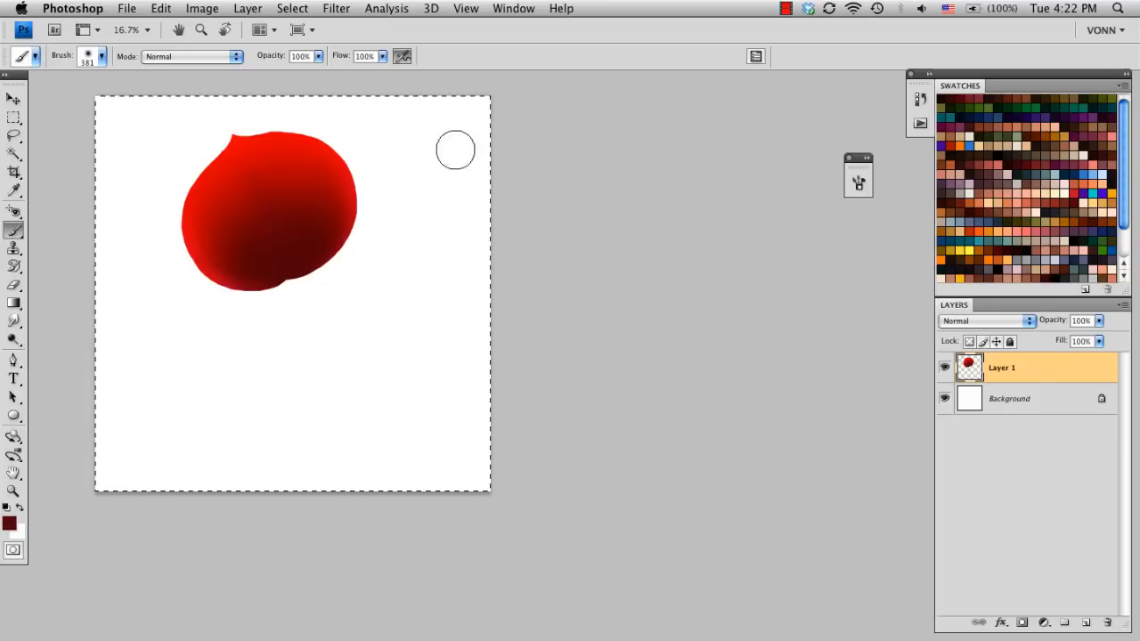
mouse_move(406, 358)
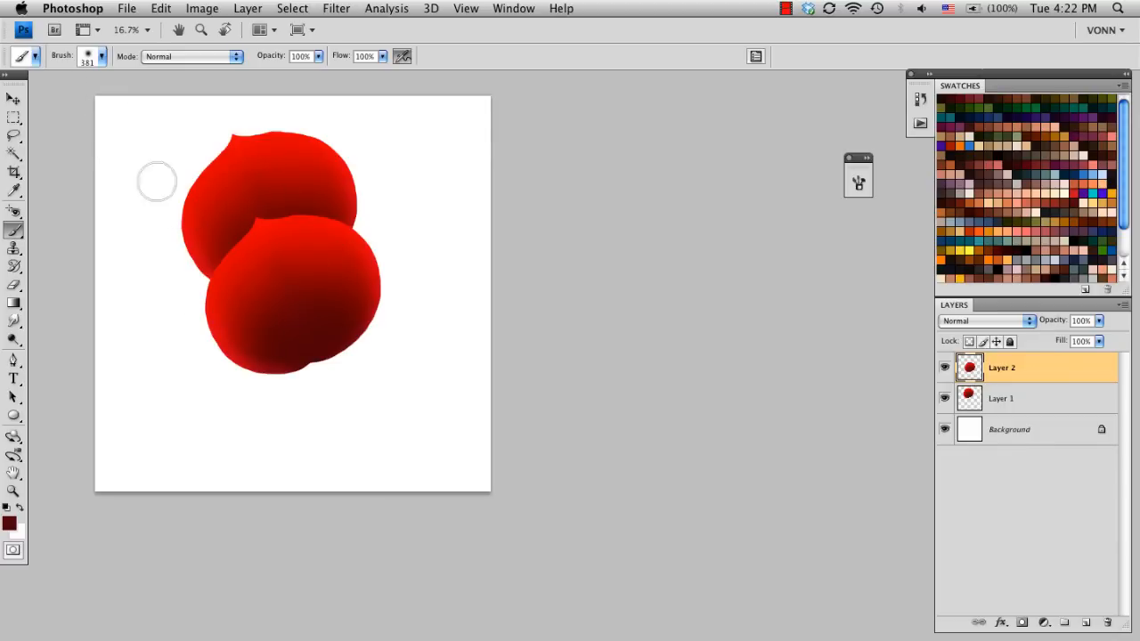
left_click(14, 81)
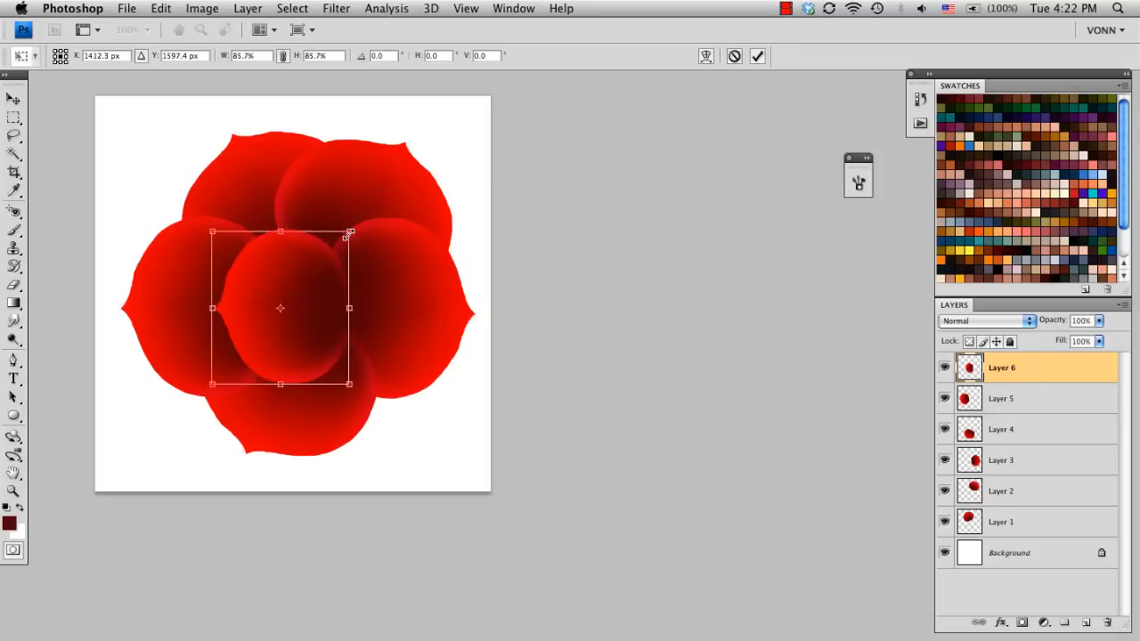
Scale and rotate petal copies into the rose's centre and commit their positions.
left_click_drag(350, 232, 356, 223)
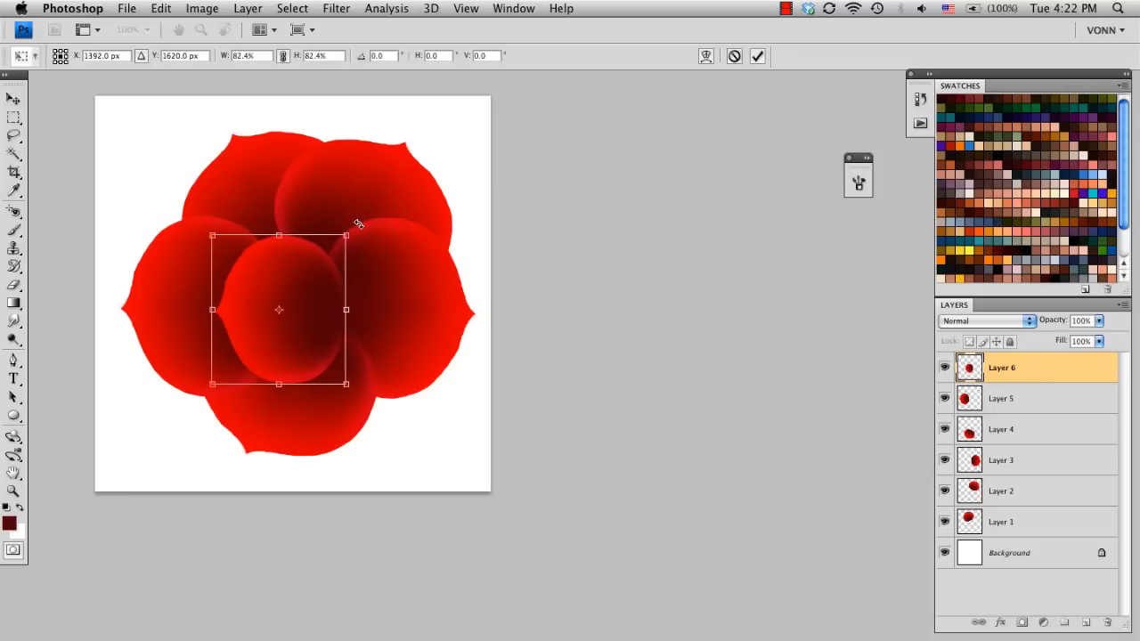
left_click_drag(358, 225, 310, 281)
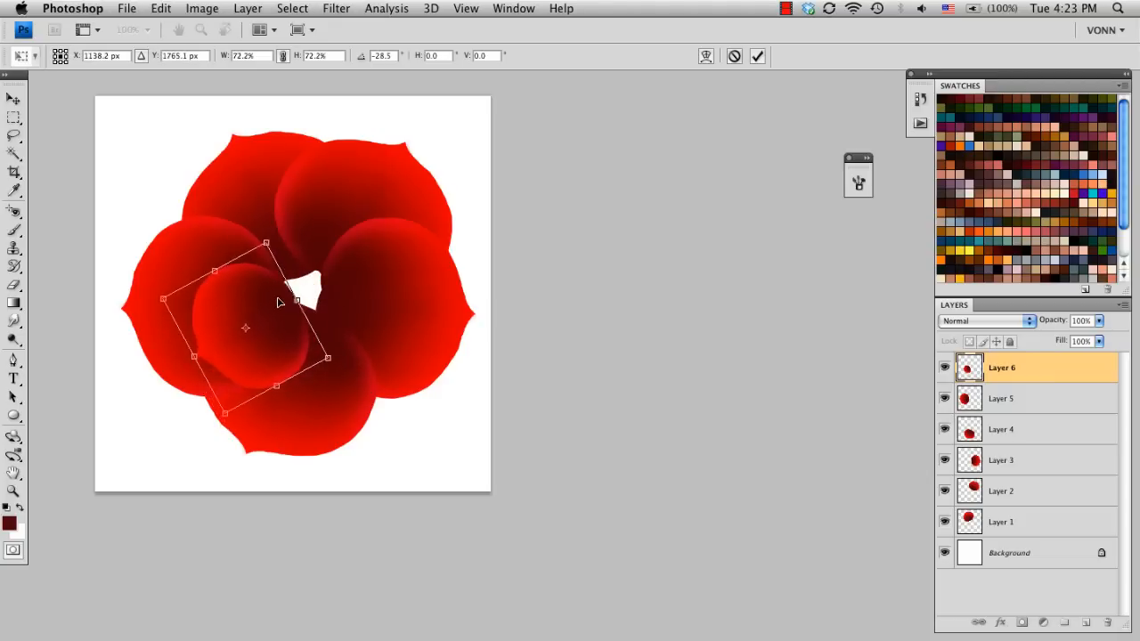
left_click_drag(328, 356, 346, 374)
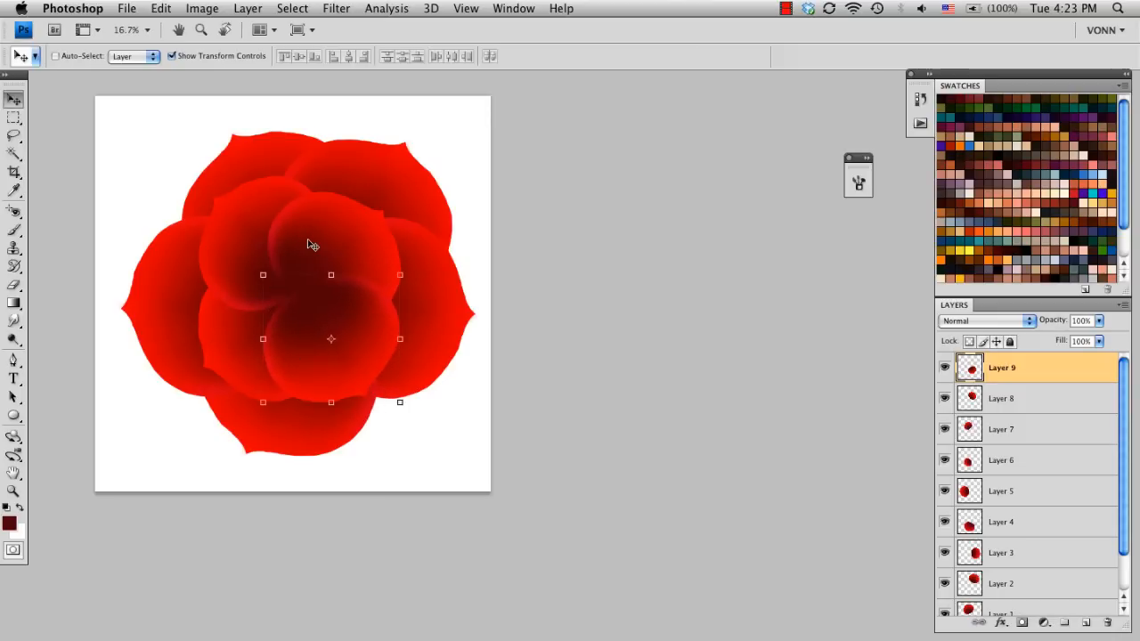
mouse_move(389, 311)
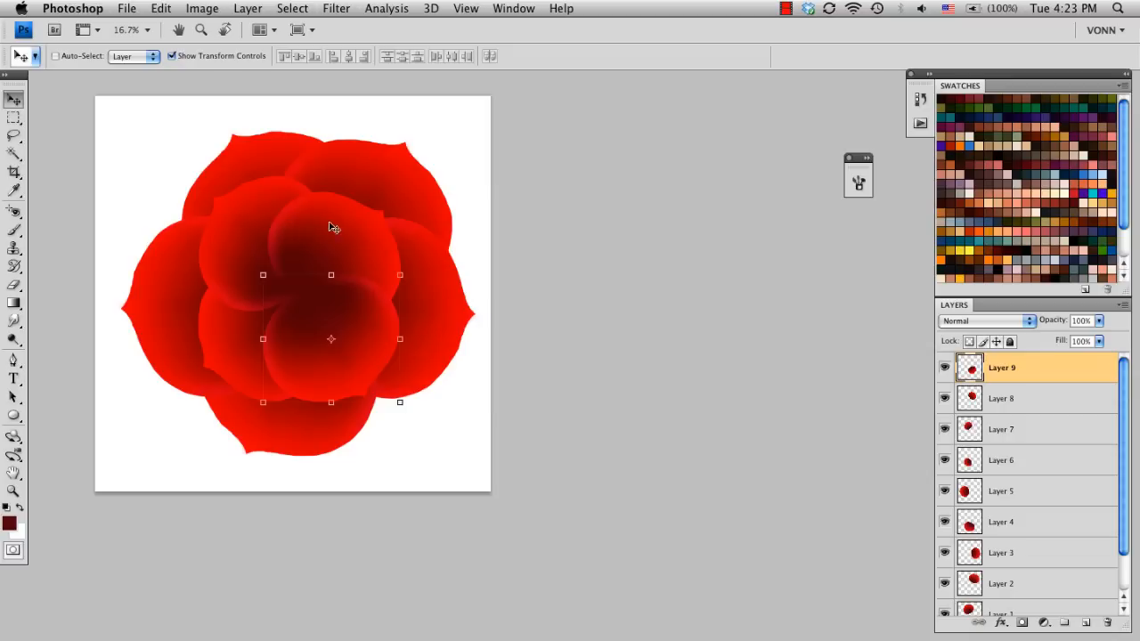
mouse_move(397, 313)
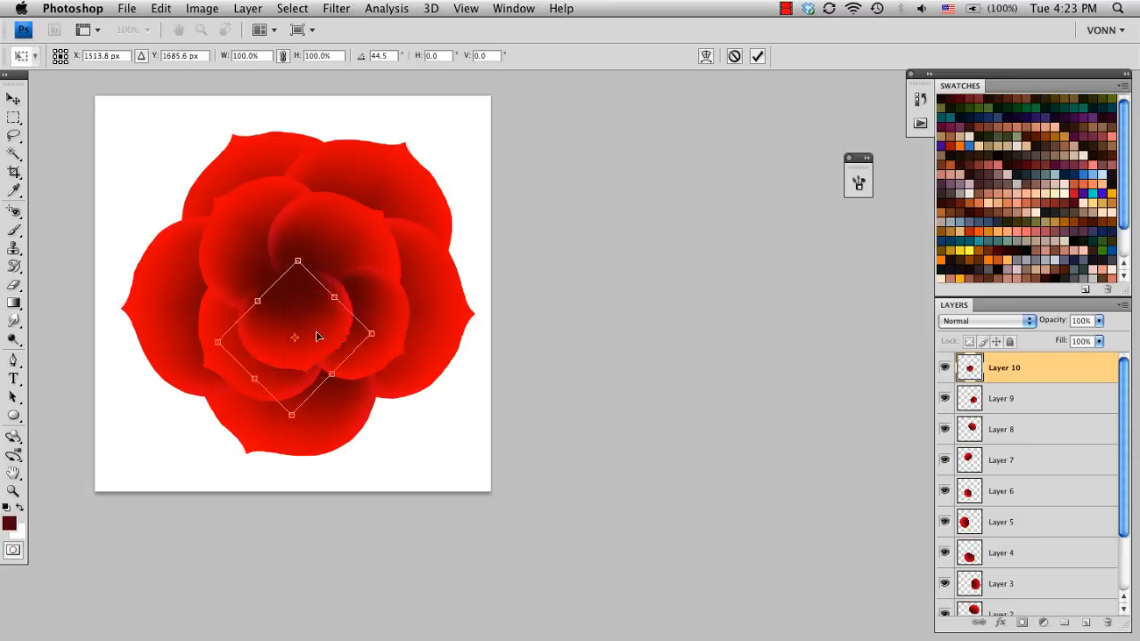
left_click_drag(297, 414, 294, 432)
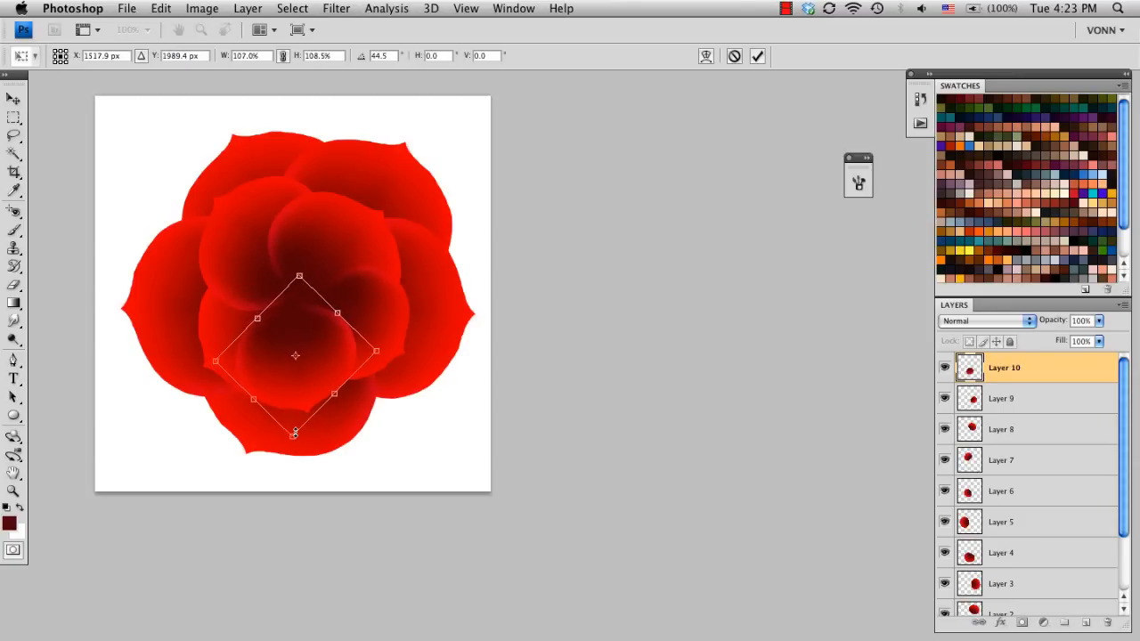
left_click(14, 98)
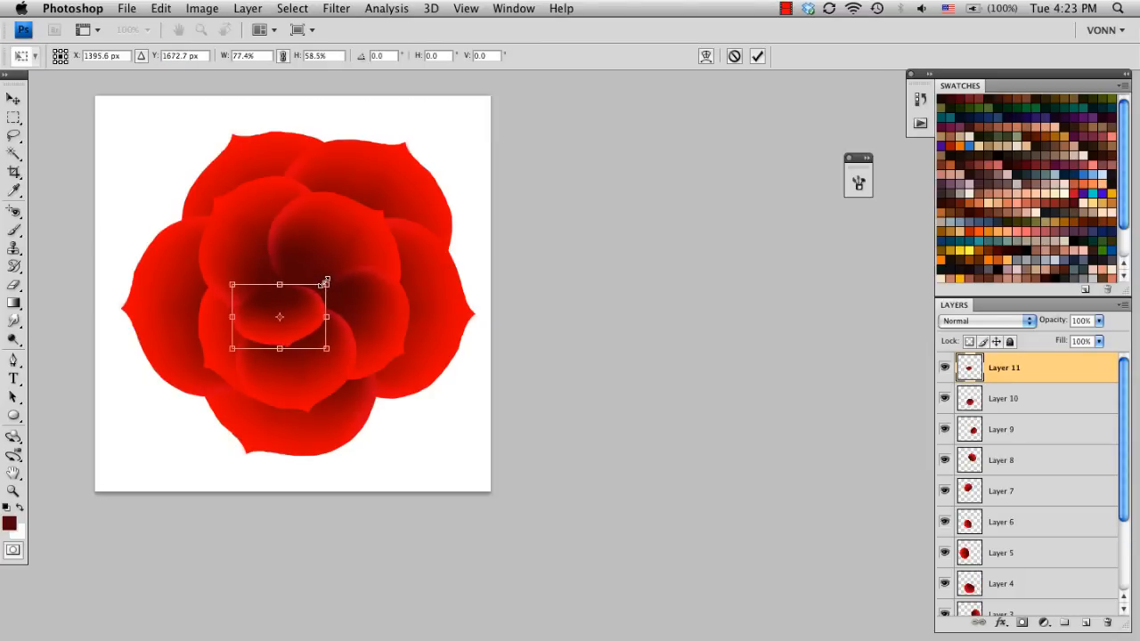
Flatten, shrink and rotate small petal copies spiralling toward the rose's middle.
left_click_drag(280, 317, 304, 334)
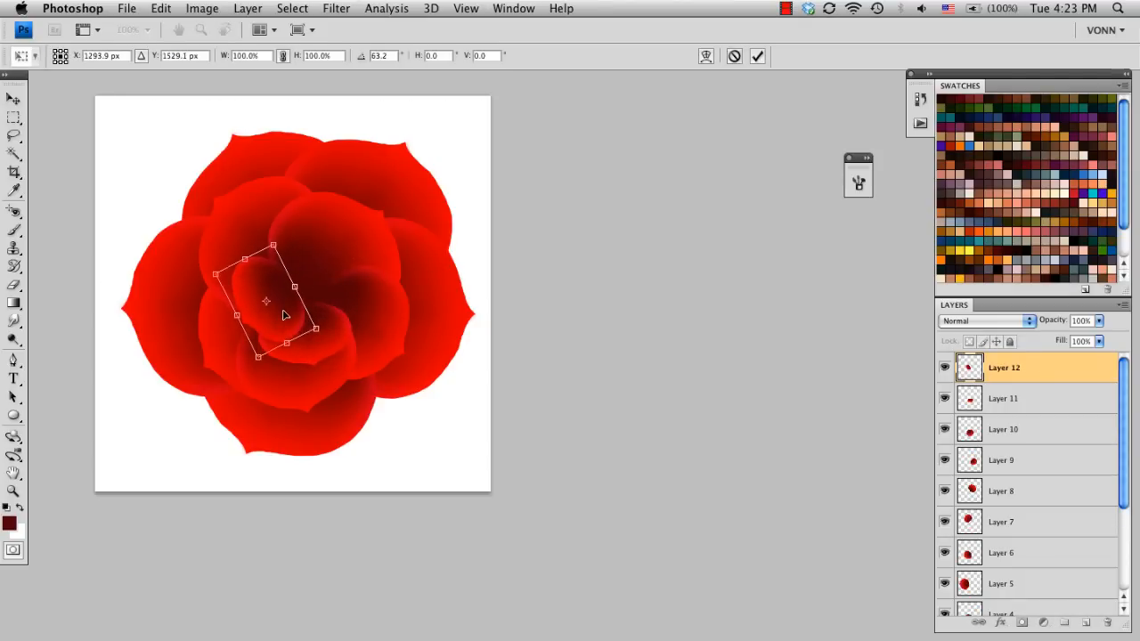
left_click(757, 55)
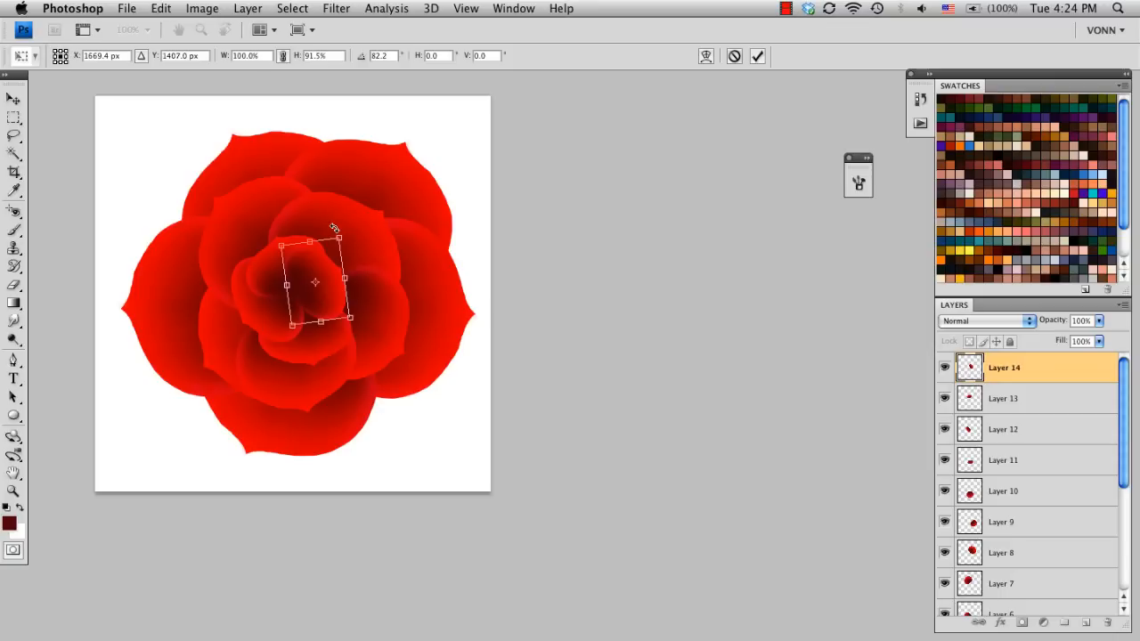
mouse_move(363, 149)
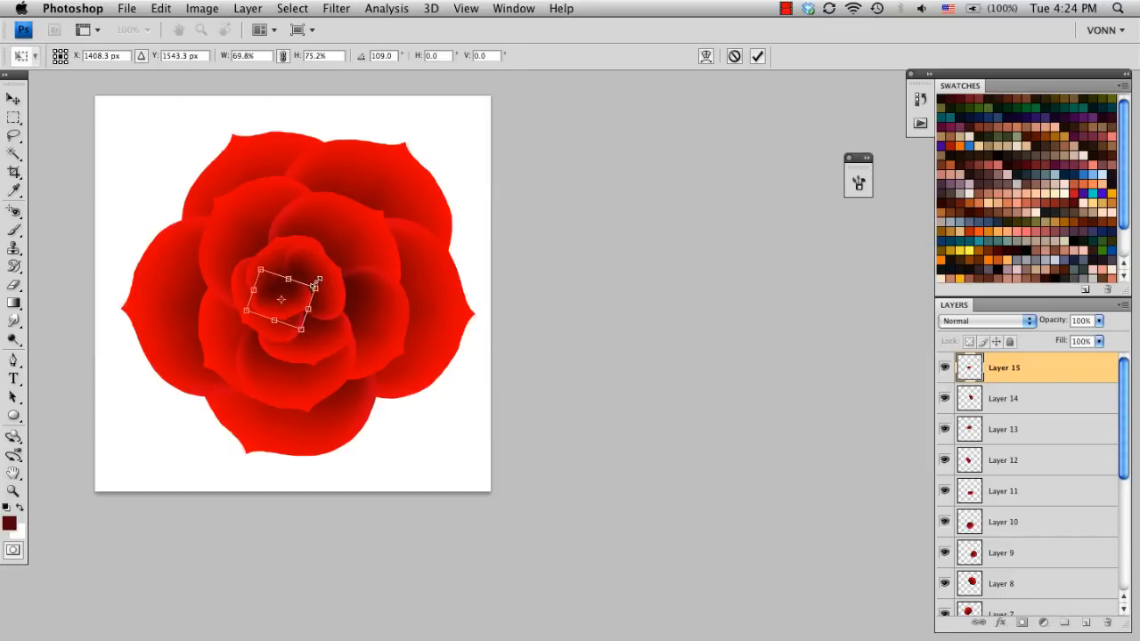
left_click_drag(317, 328, 308, 339)
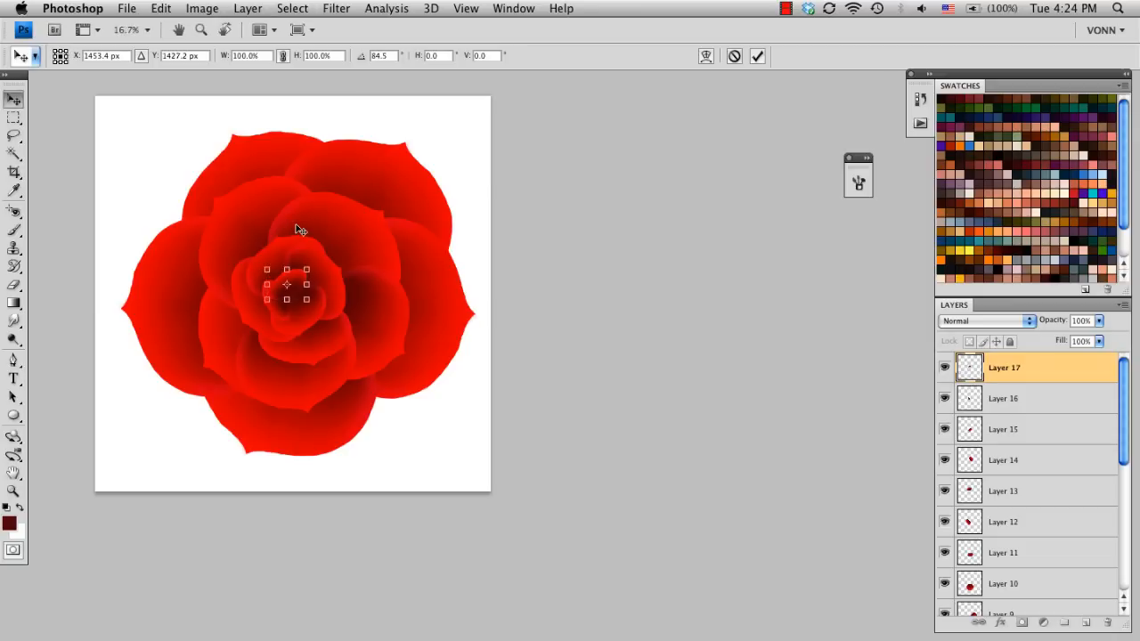
Rotate and commit the tiniest petals tightly curled at the rose's very centre.
left_click(758, 55)
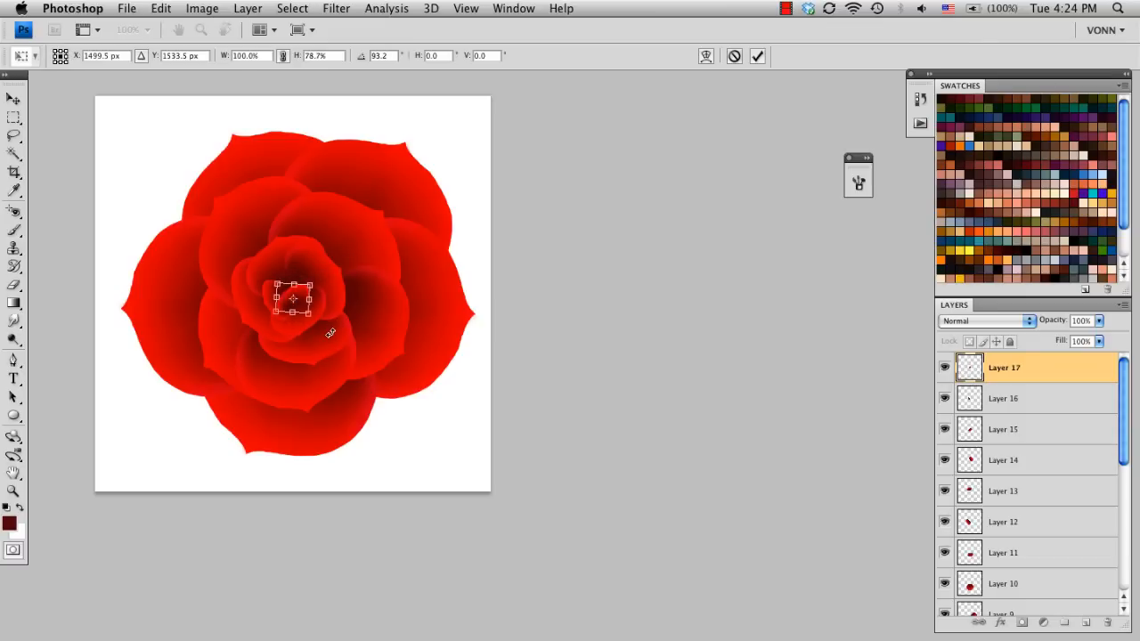
left_click_drag(310, 285, 313, 283)
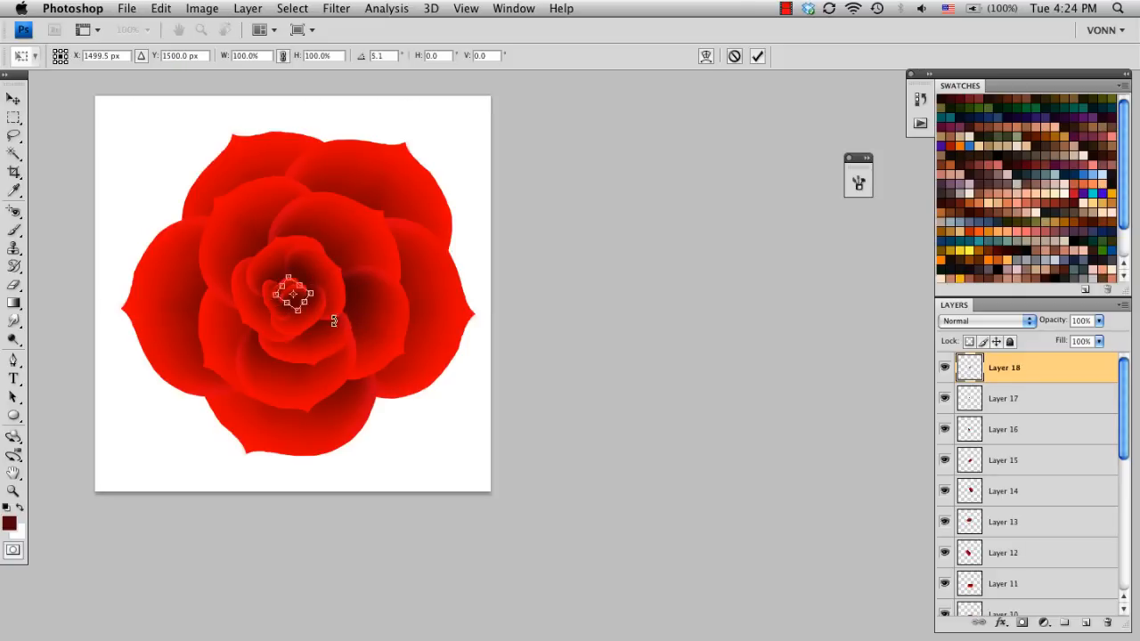
left_click(14, 78)
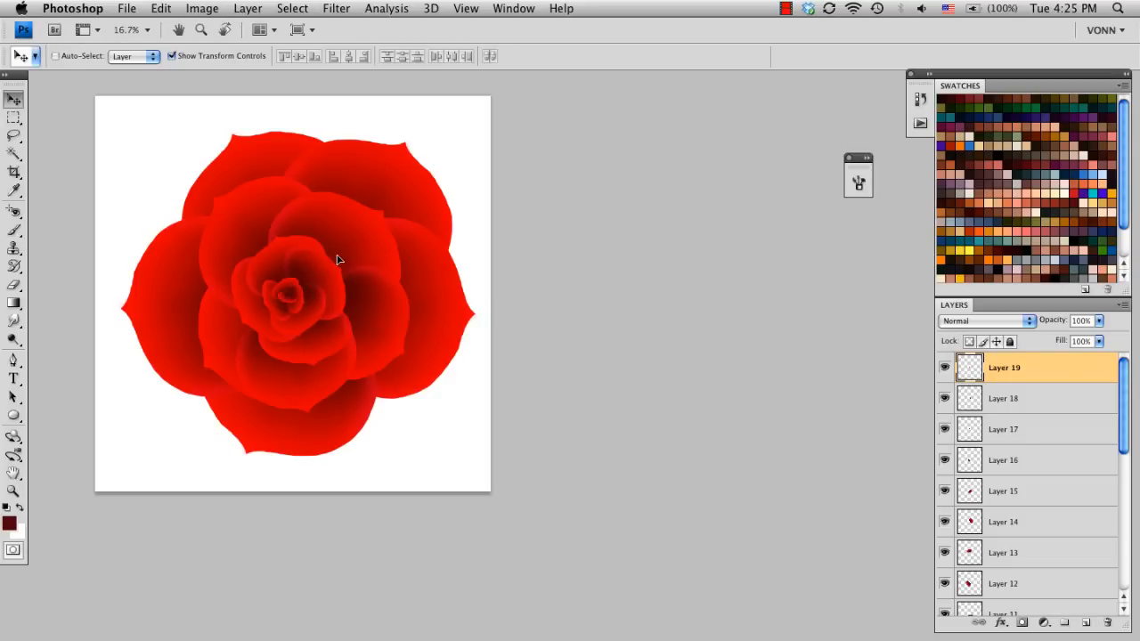
mouse_move(334, 264)
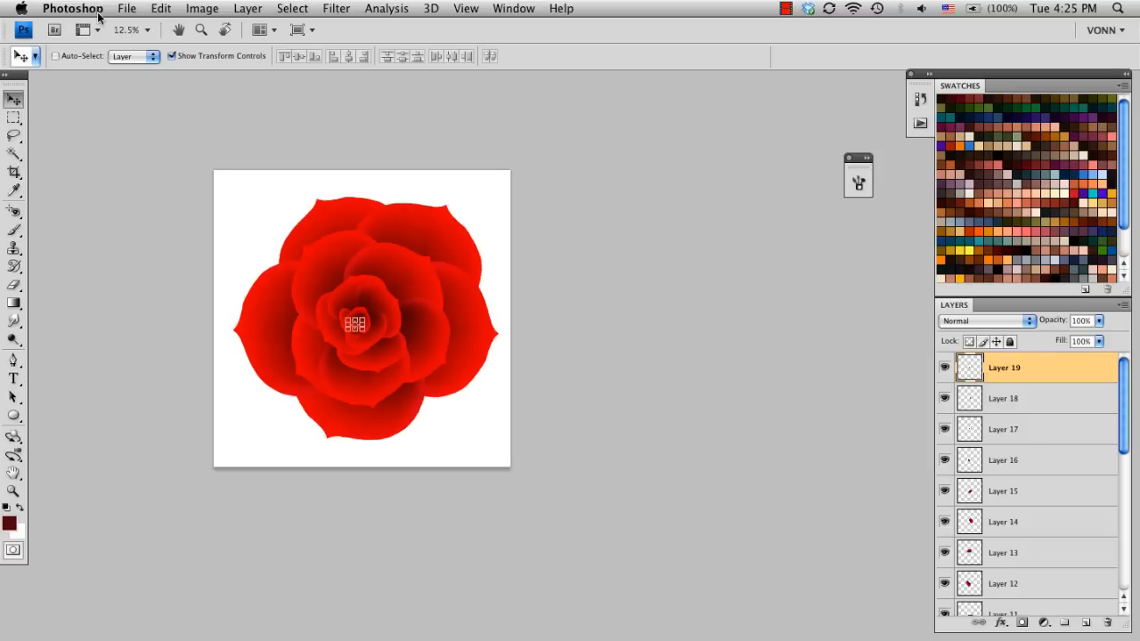
Hide the white background and group all nineteen petal layers together.
left_click(15, 211)
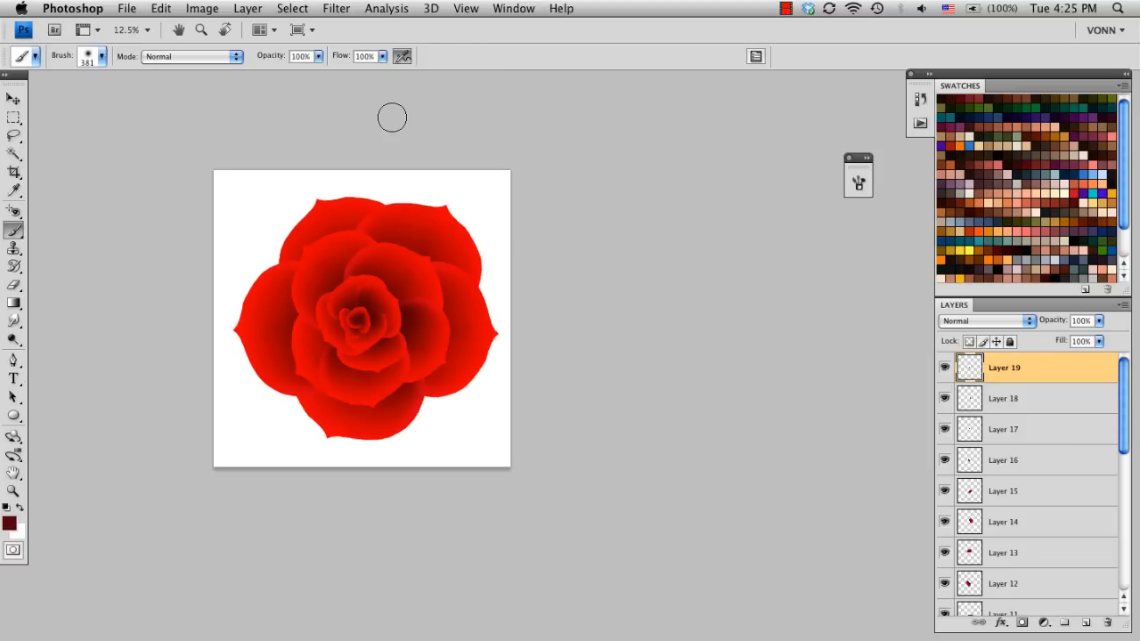
mouse_move(319, 303)
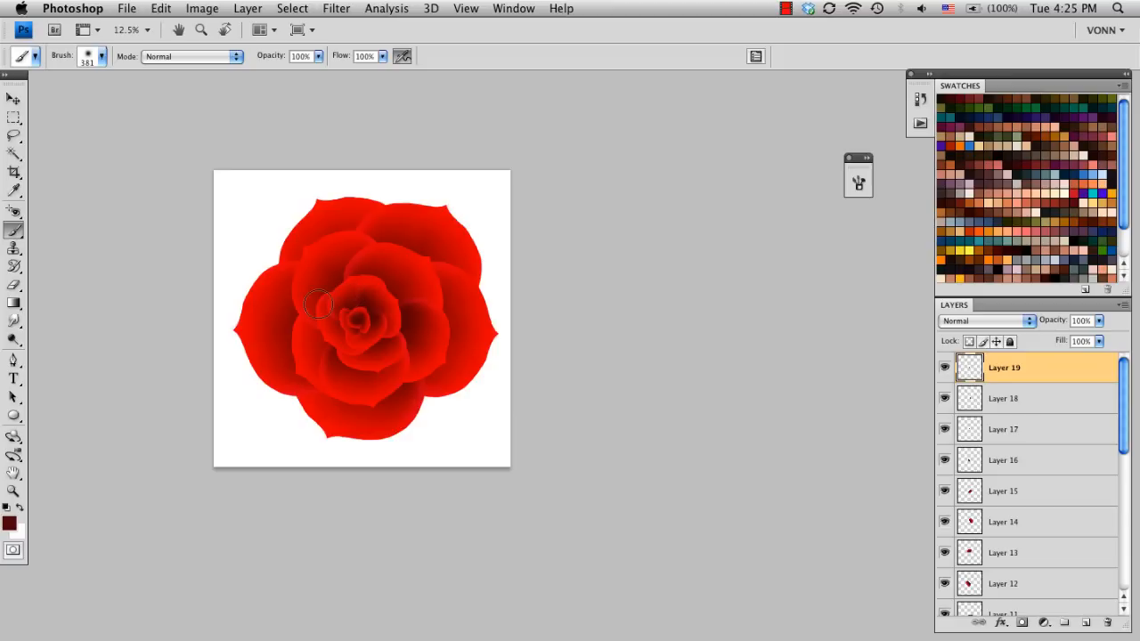
mouse_move(887, 363)
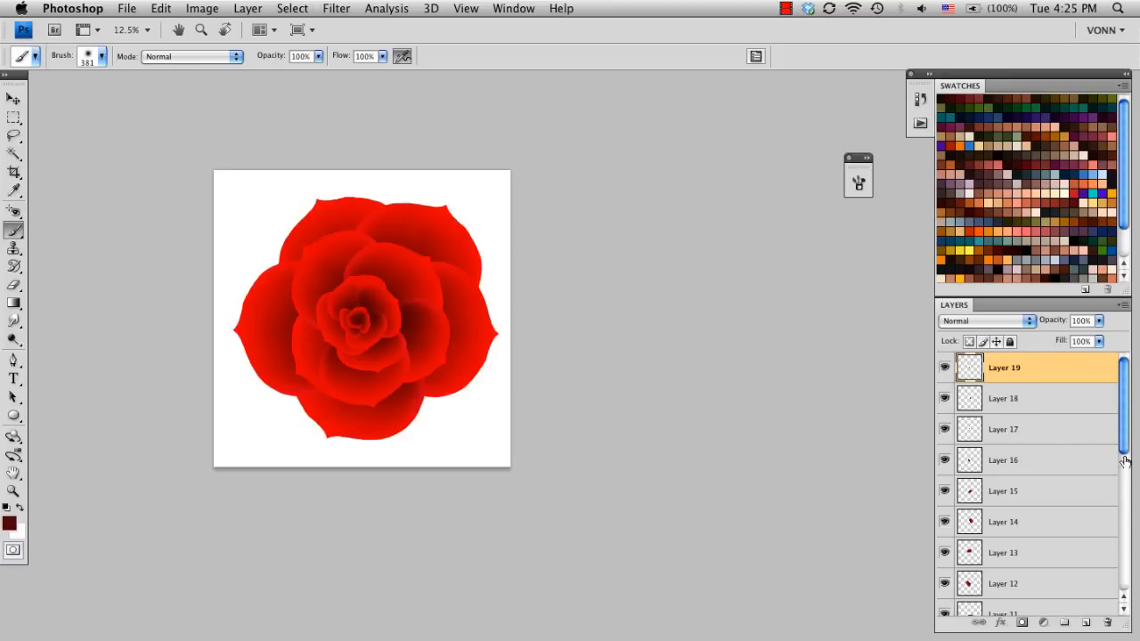
scroll("down", 3)
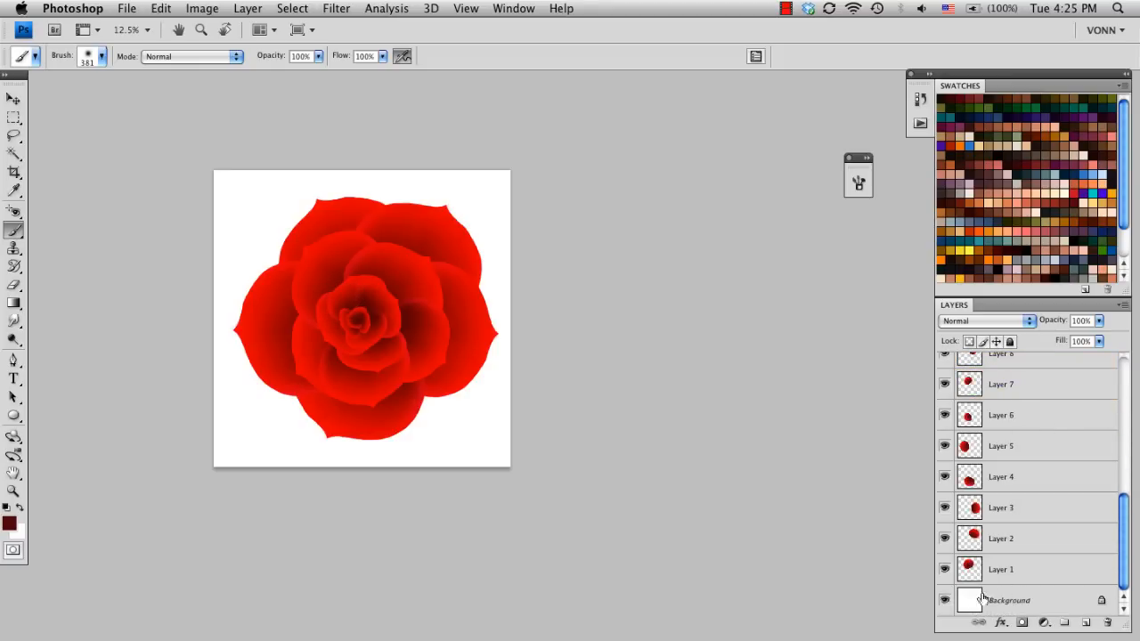
left_click(946, 601)
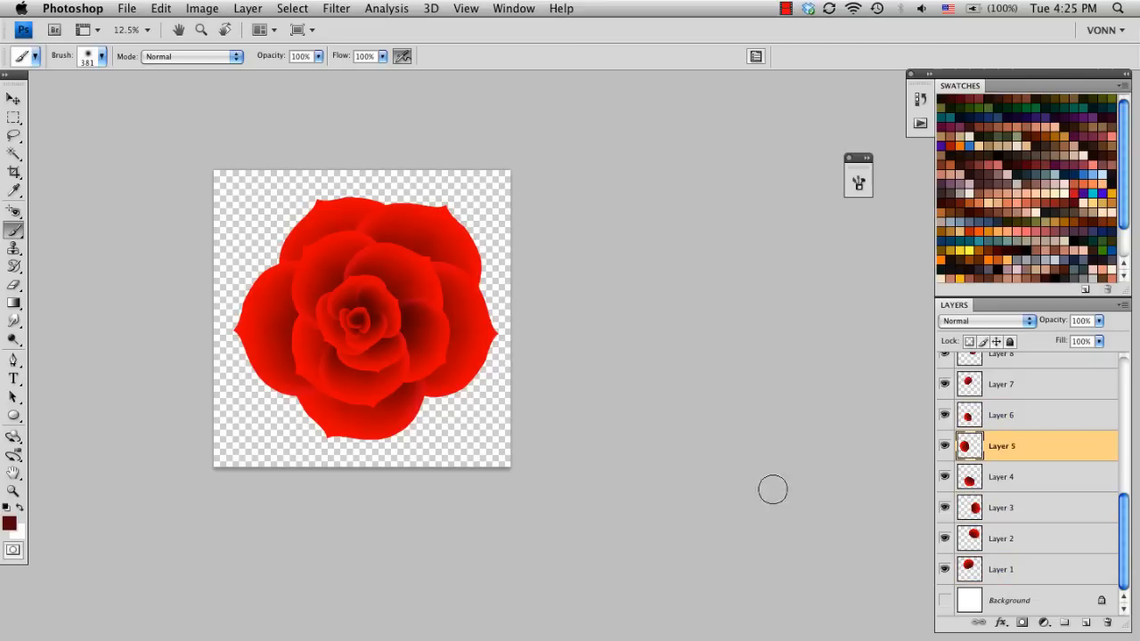
mouse_move(631, 428)
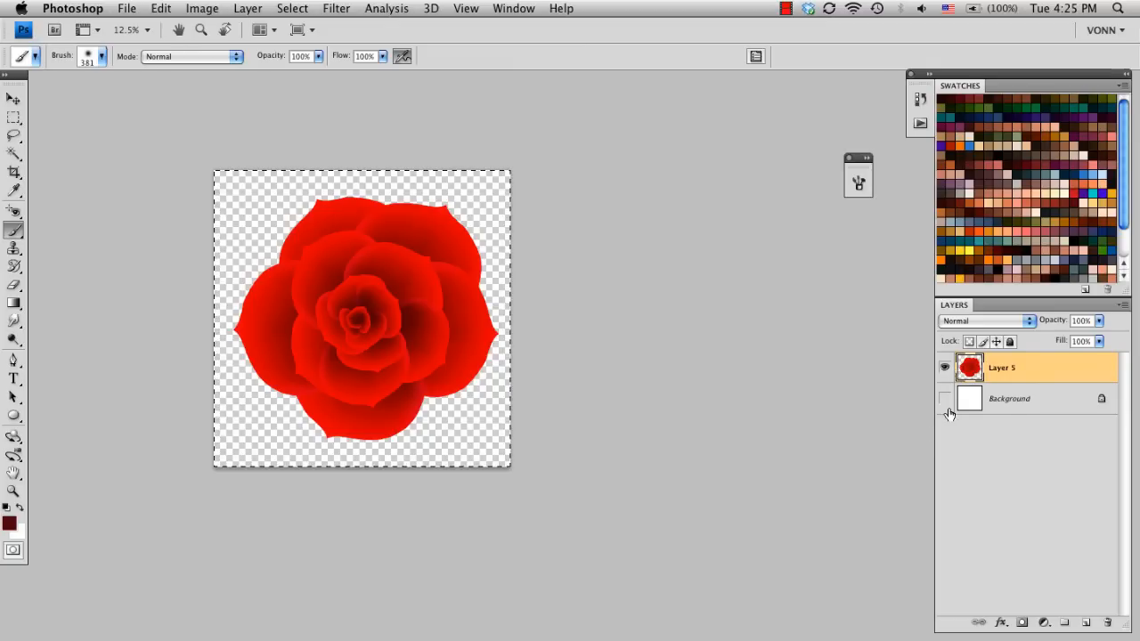
left_click(944, 399)
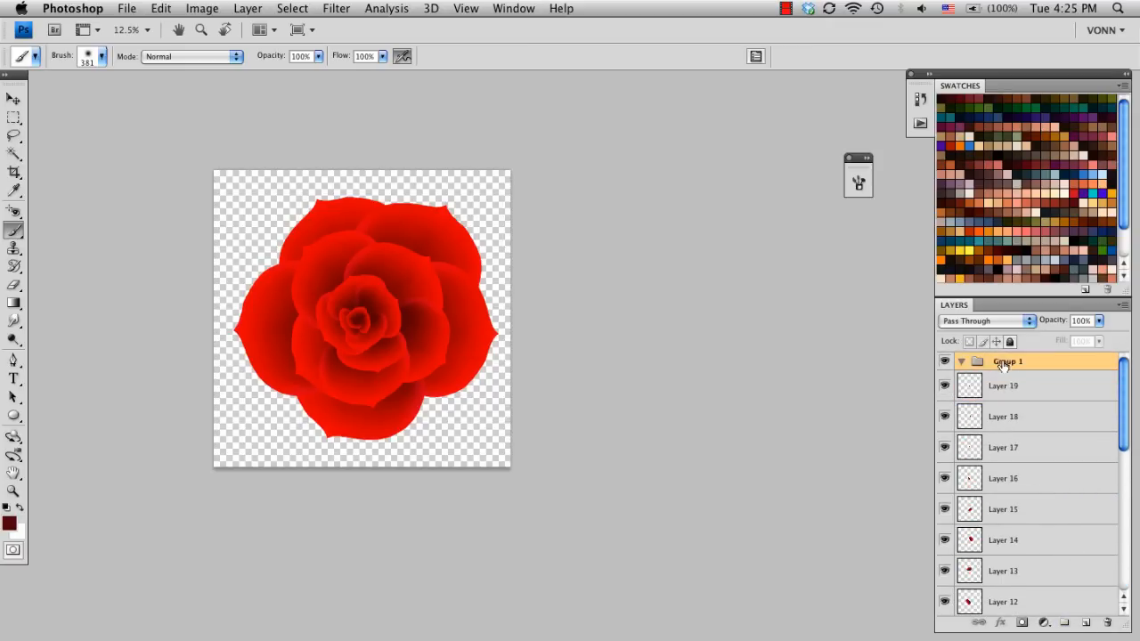
Collapse the rose group and show the white background behind the shrunken rose.
scroll("down", 3)
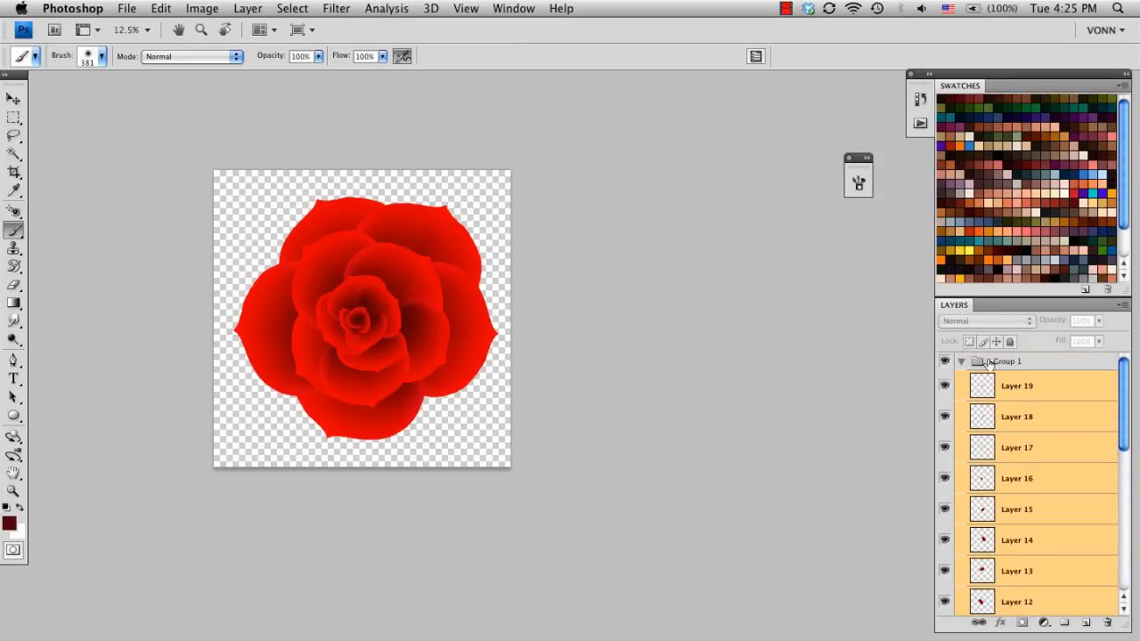
left_click(962, 360)
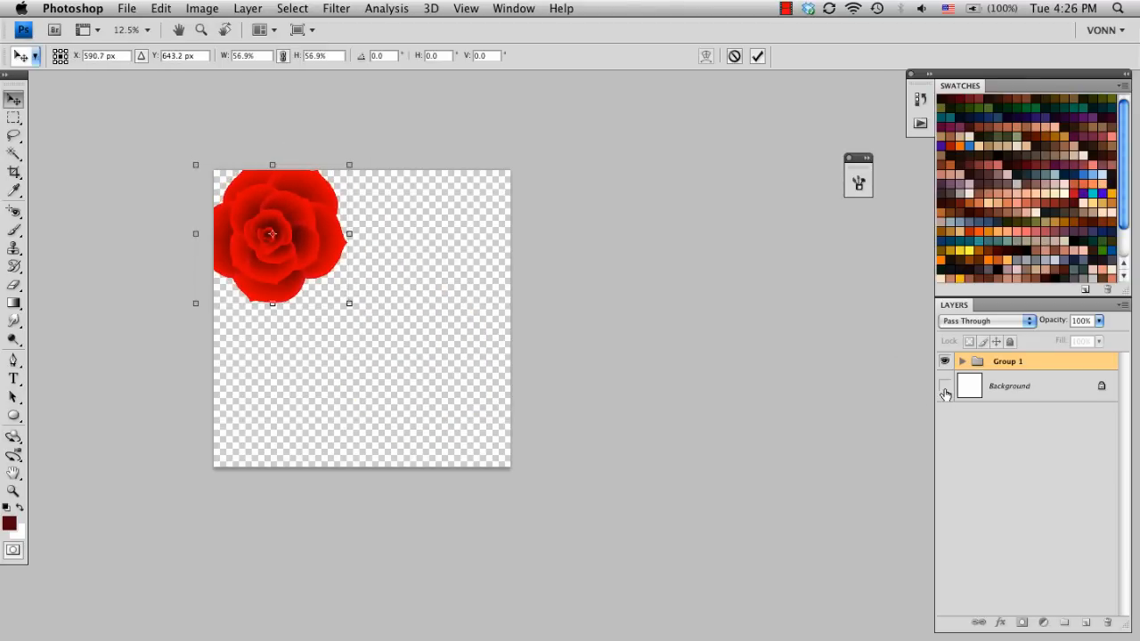
left_click(945, 385)
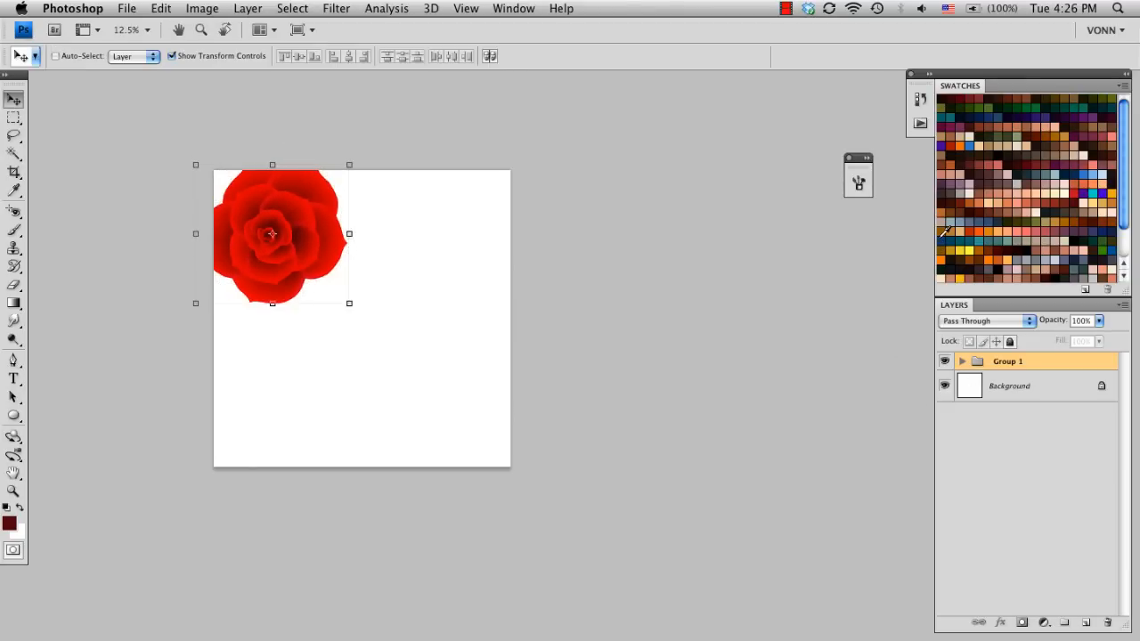
left_click(1008, 384)
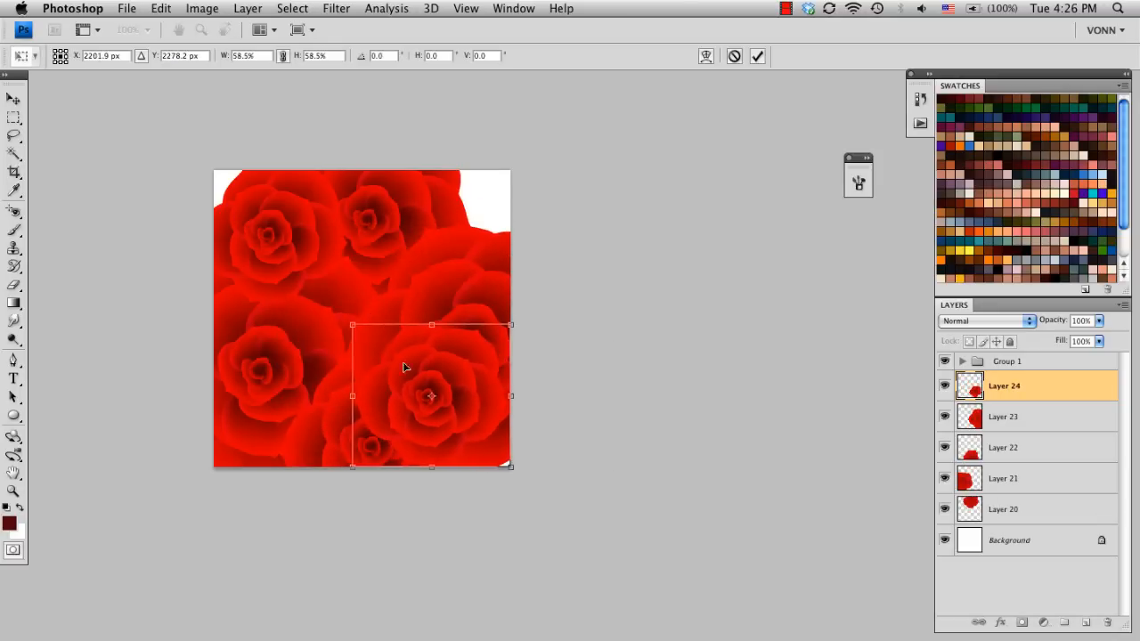
Scale, rotate and place rose copies across the lower right and top-left of the canvas.
left_click_drag(431, 395, 357, 328)
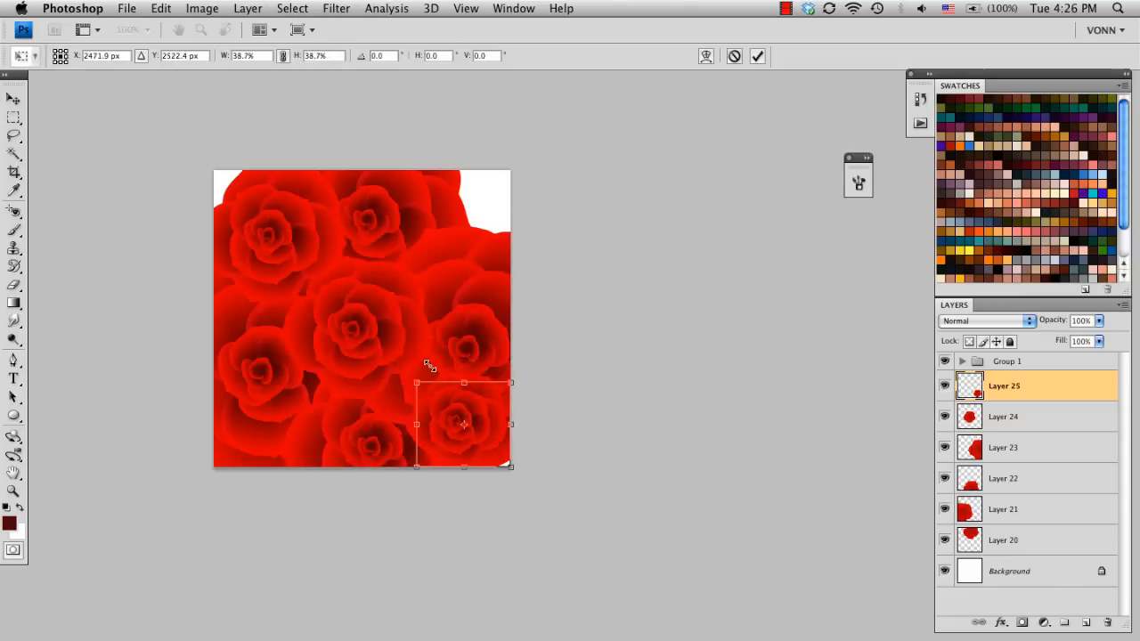
left_click_drag(463, 424, 481, 199)
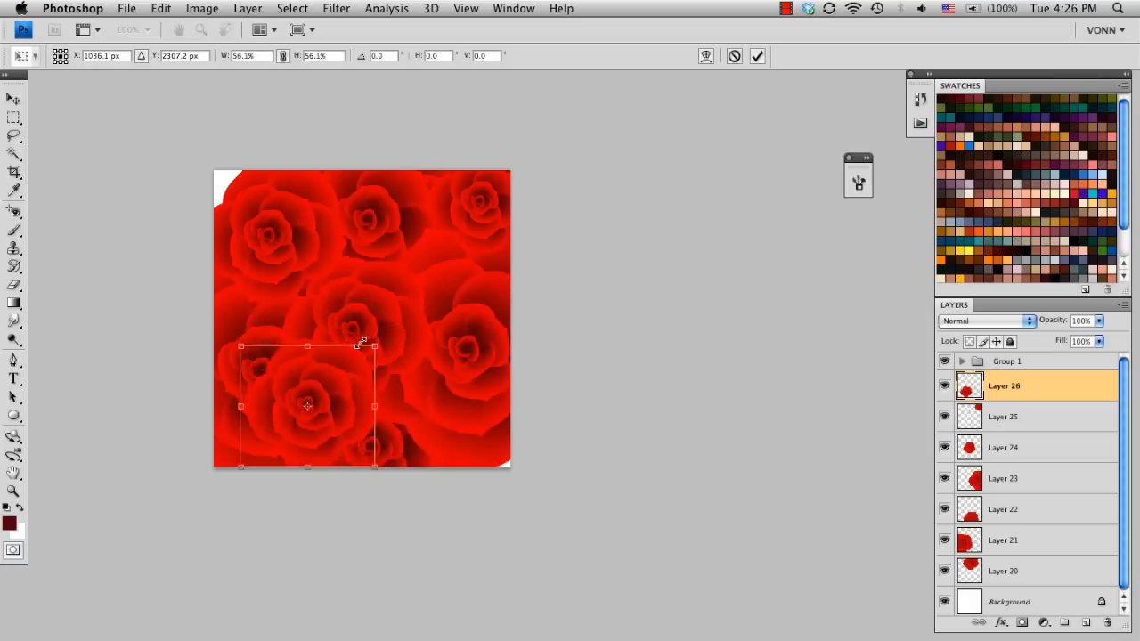
left_click_drag(307, 406, 213, 182)
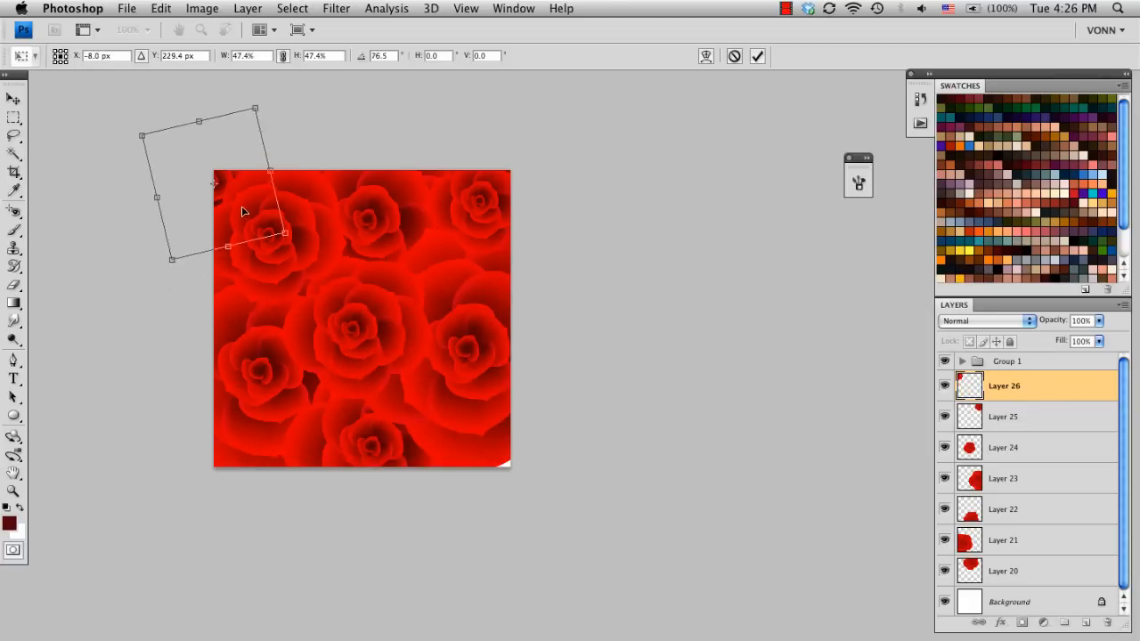